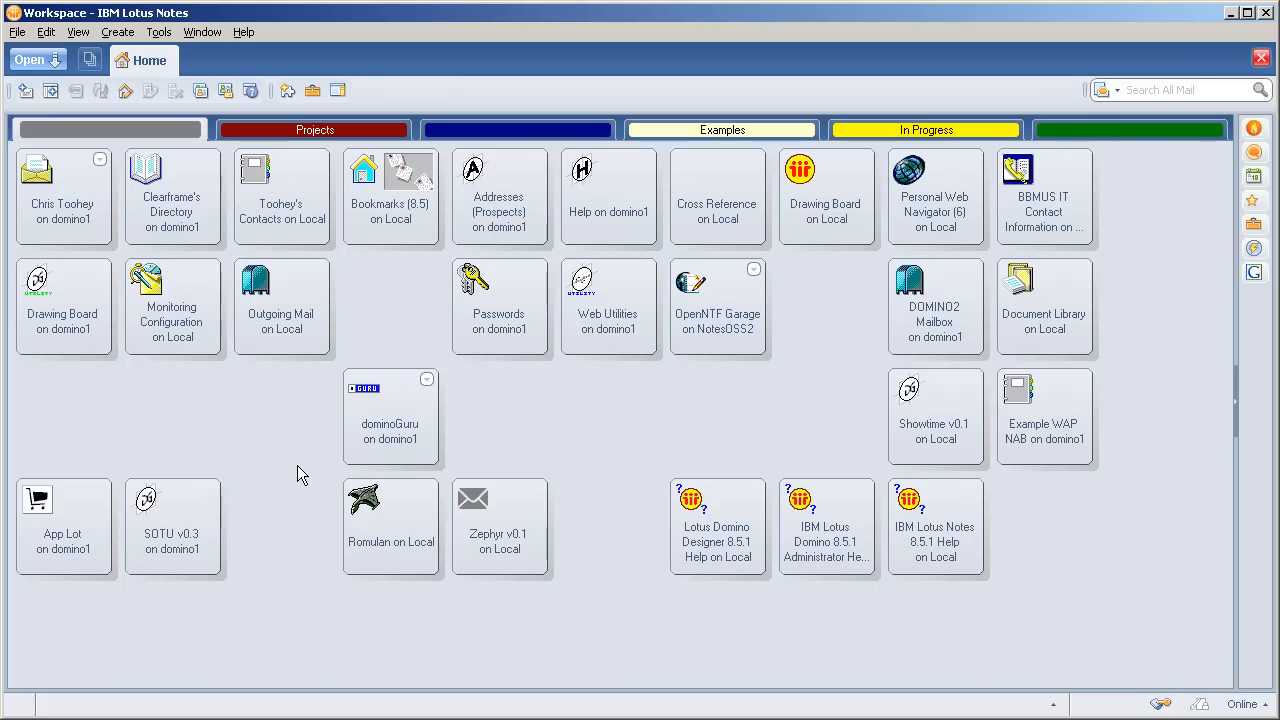
mouse_move(292, 488)
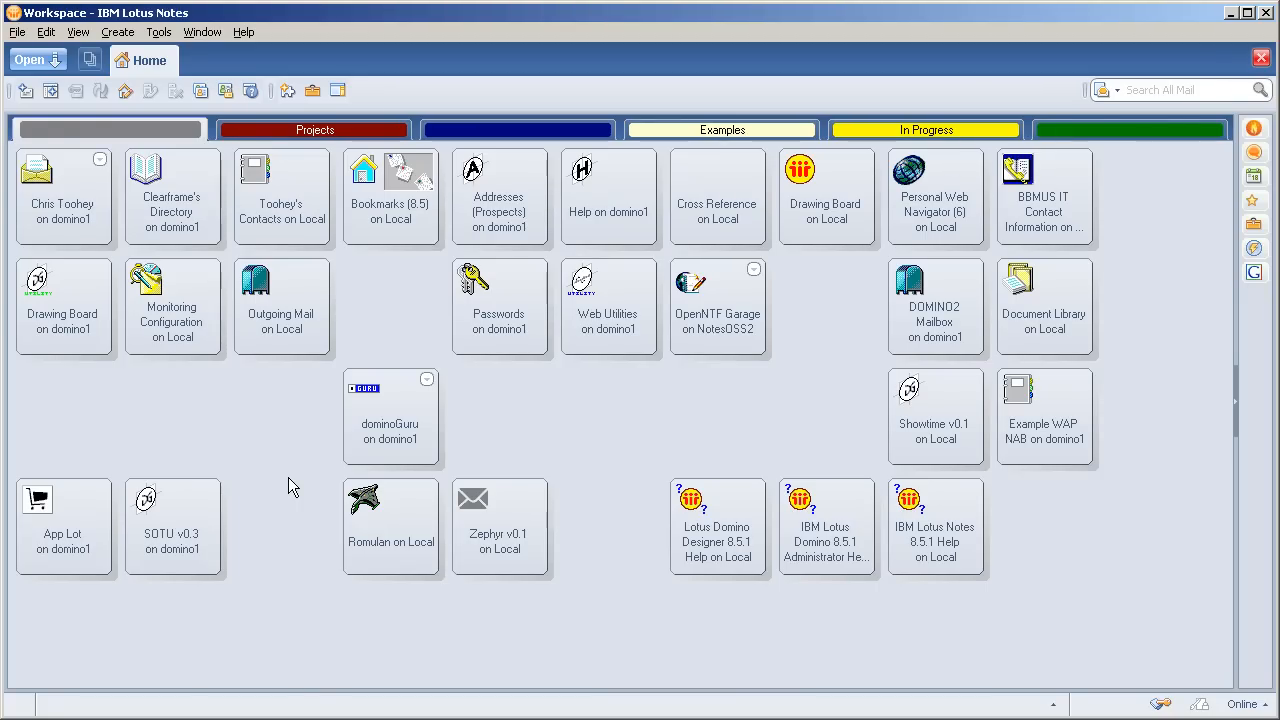
Open the Zephyr v0.1 on Local database from the Workspace to list its email templates.
double_click(500, 524)
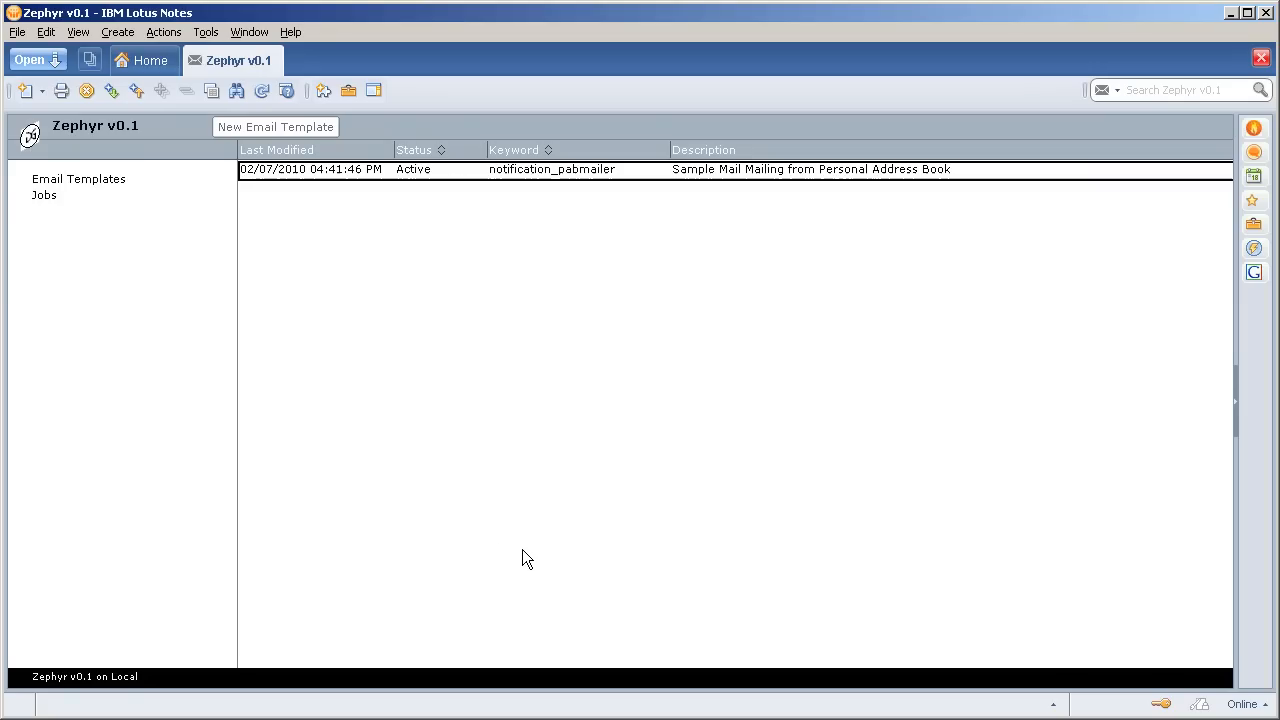
mouse_move(360, 272)
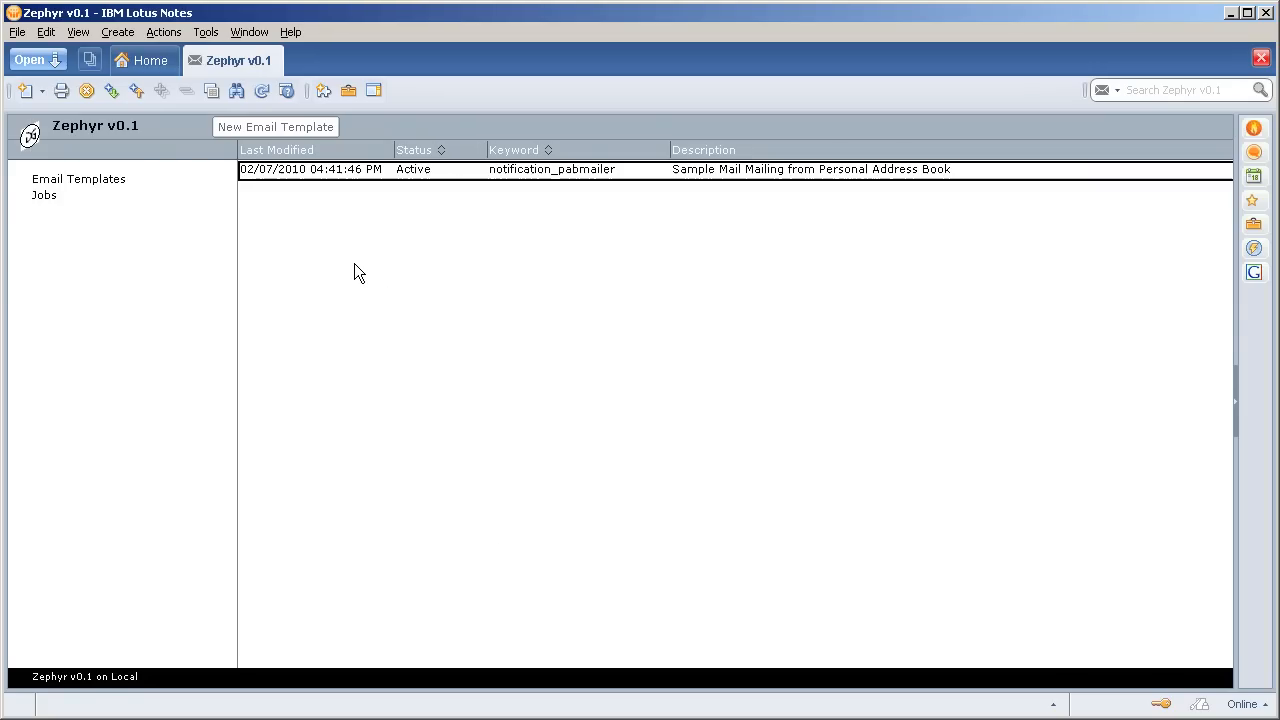
mouse_move(370, 180)
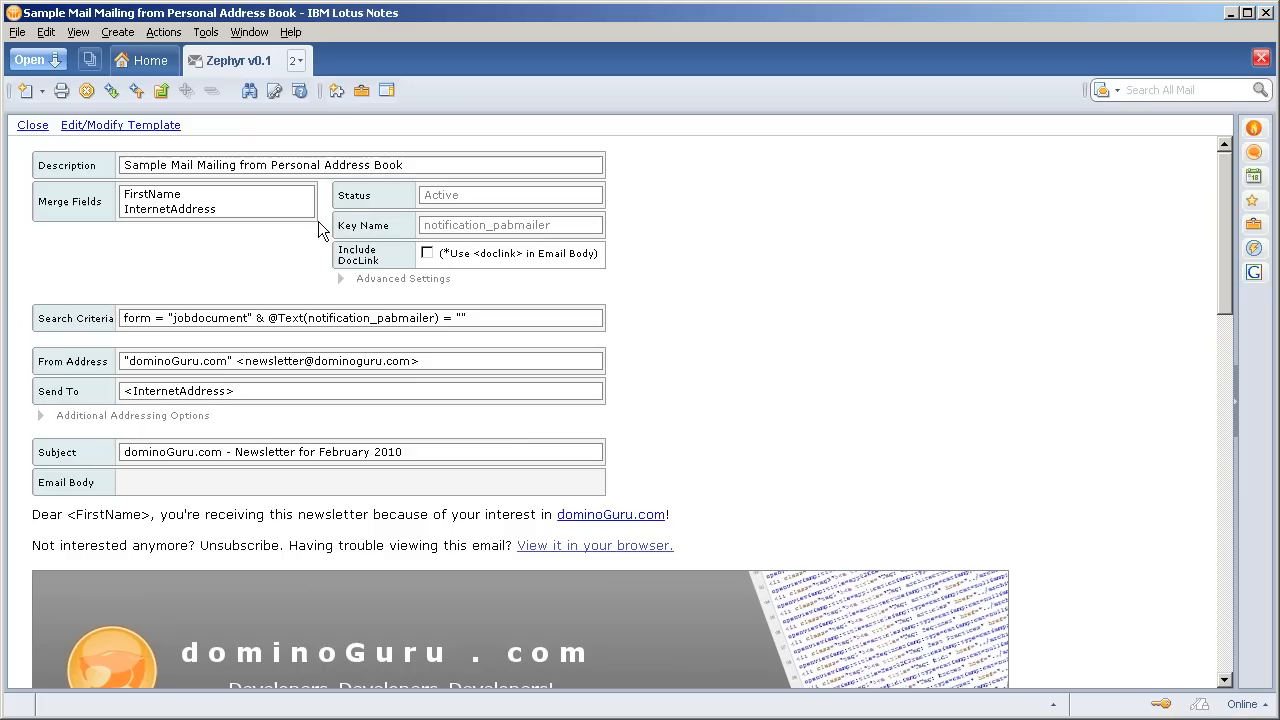
mouse_move(364, 242)
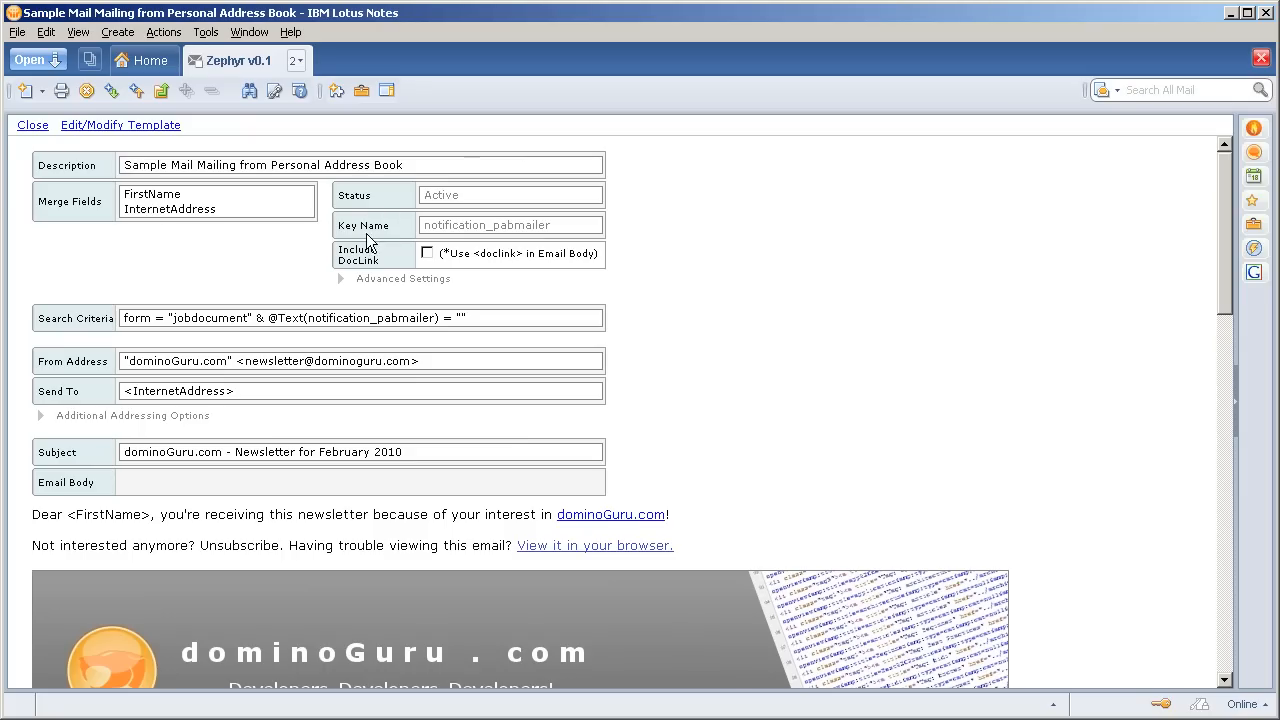
mouse_move(452, 238)
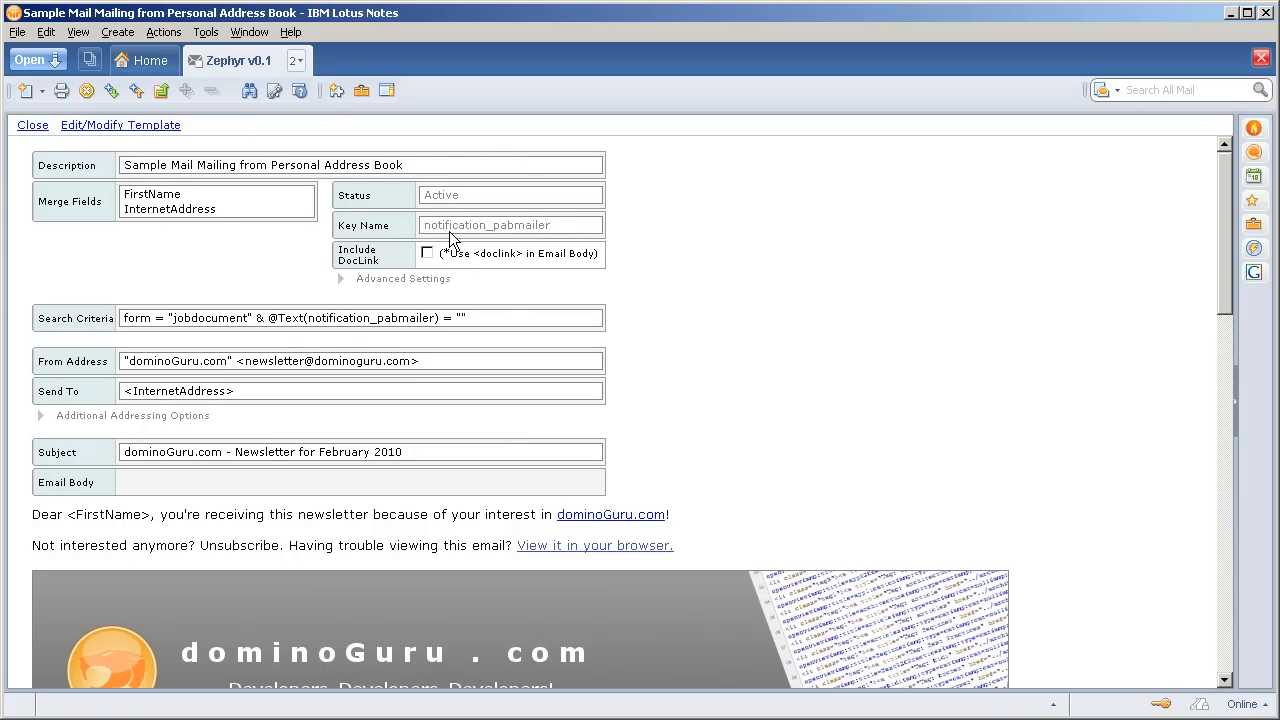
Scroll through the Sample Mail Mailing template to review merge fields, addressing and newsletter body.
scroll(down, 3)
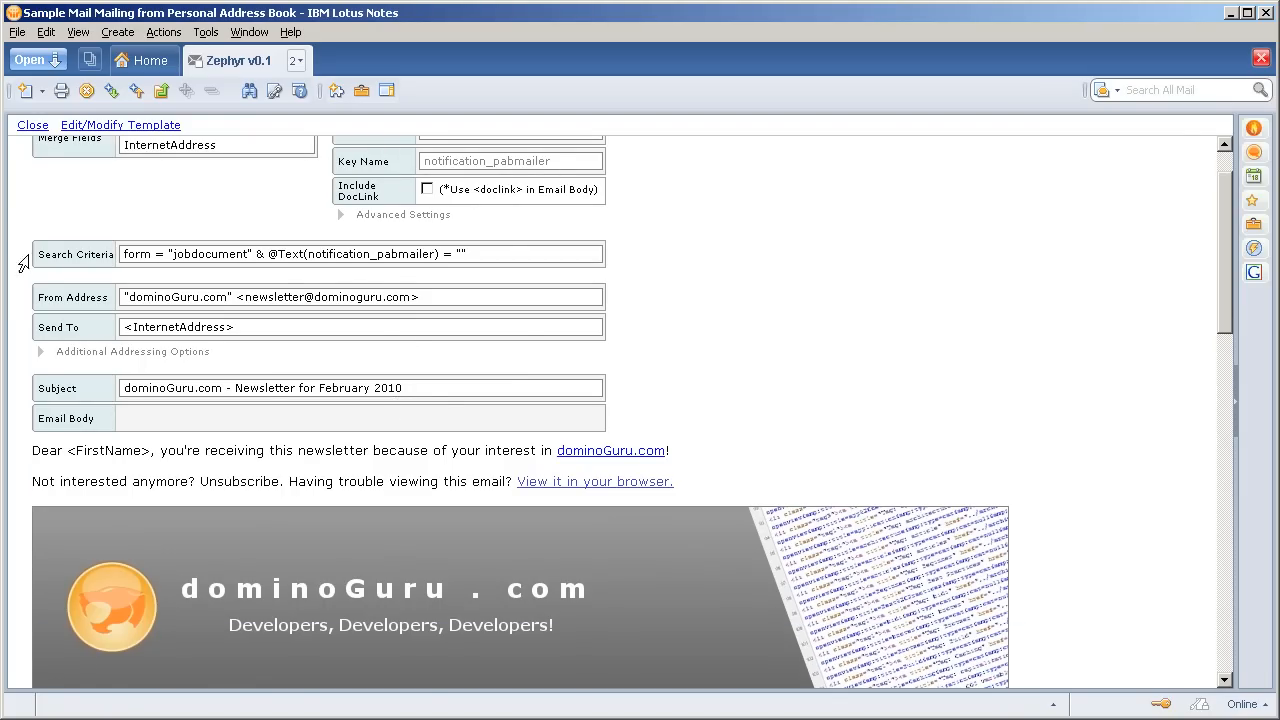
mouse_move(230, 358)
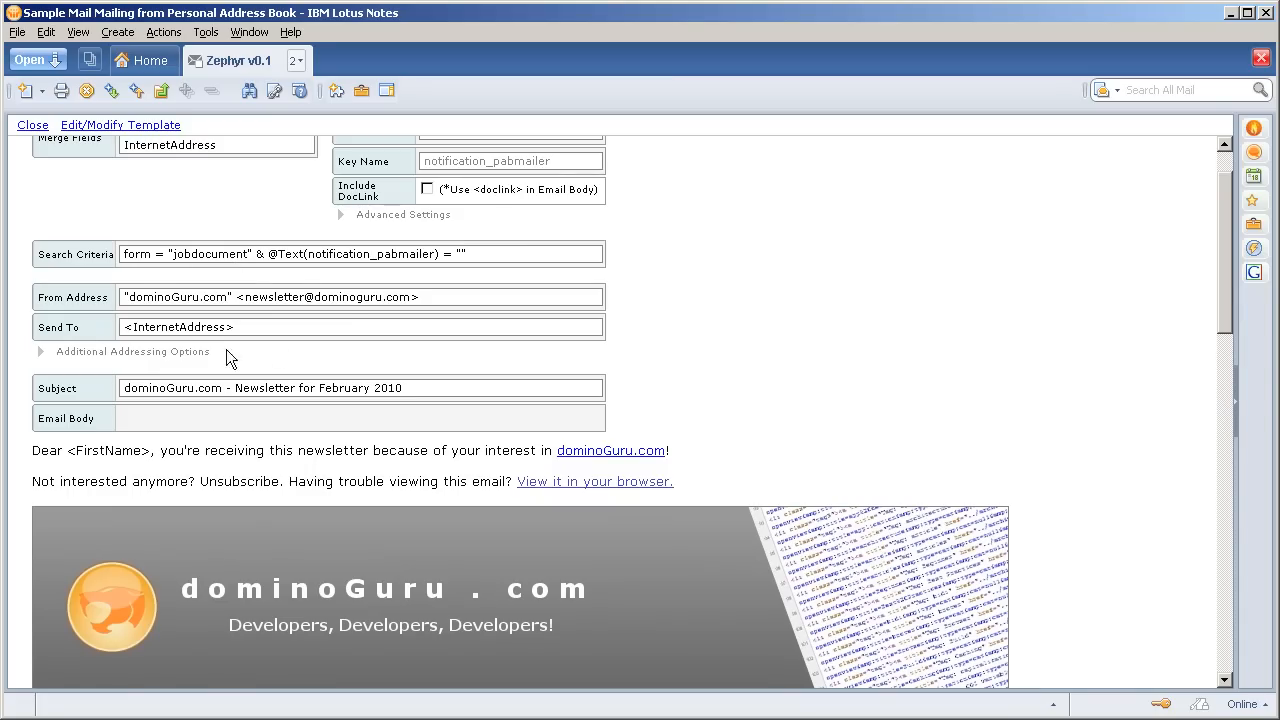
mouse_move(310, 268)
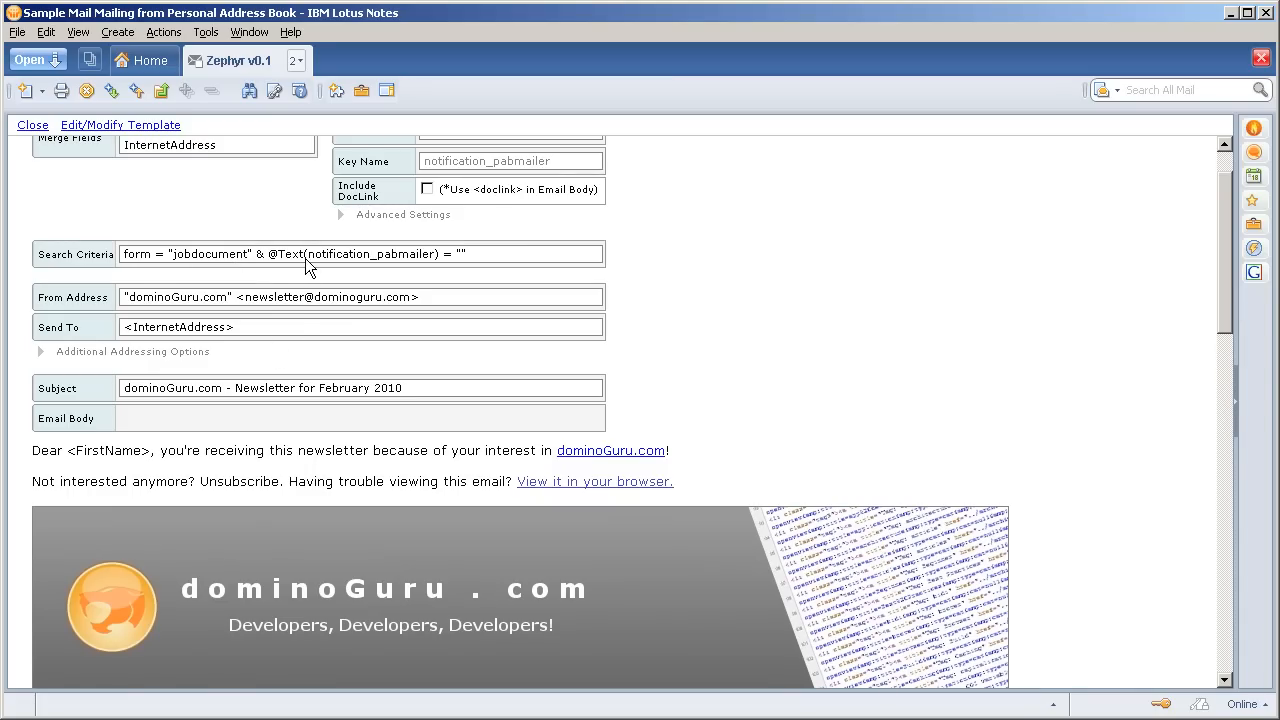
scroll(up, 3)
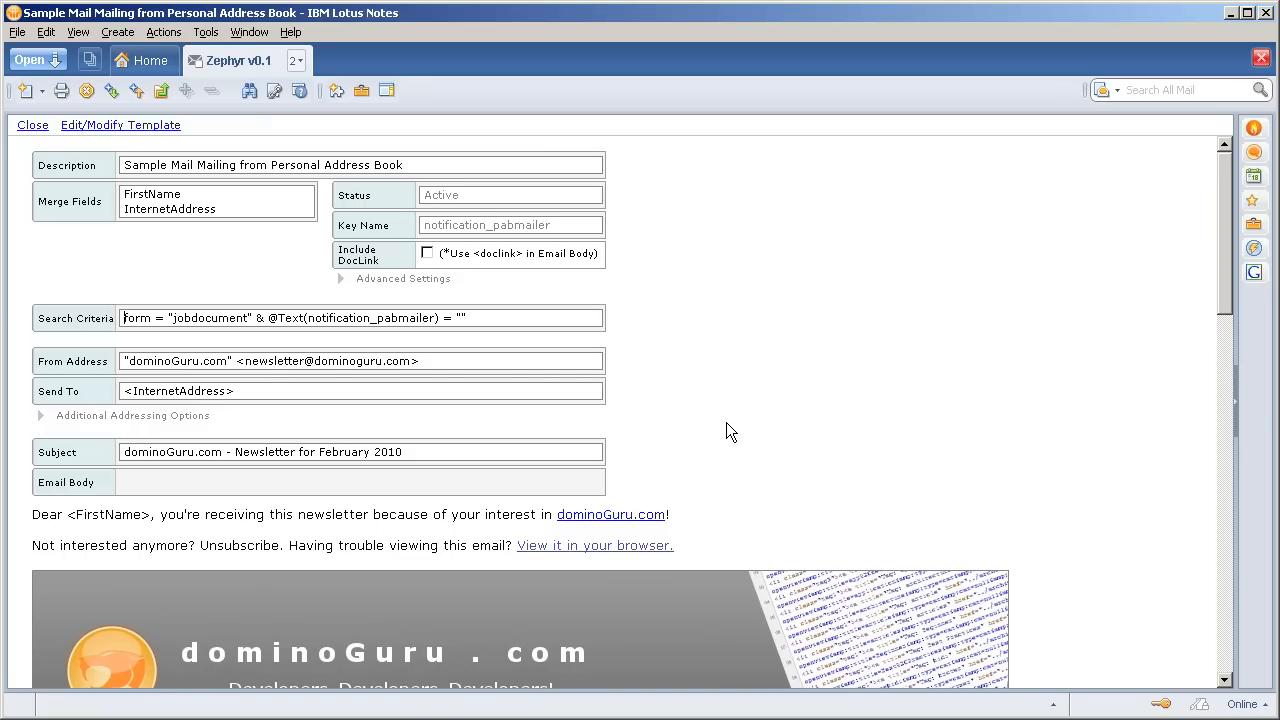
mouse_move(500, 270)
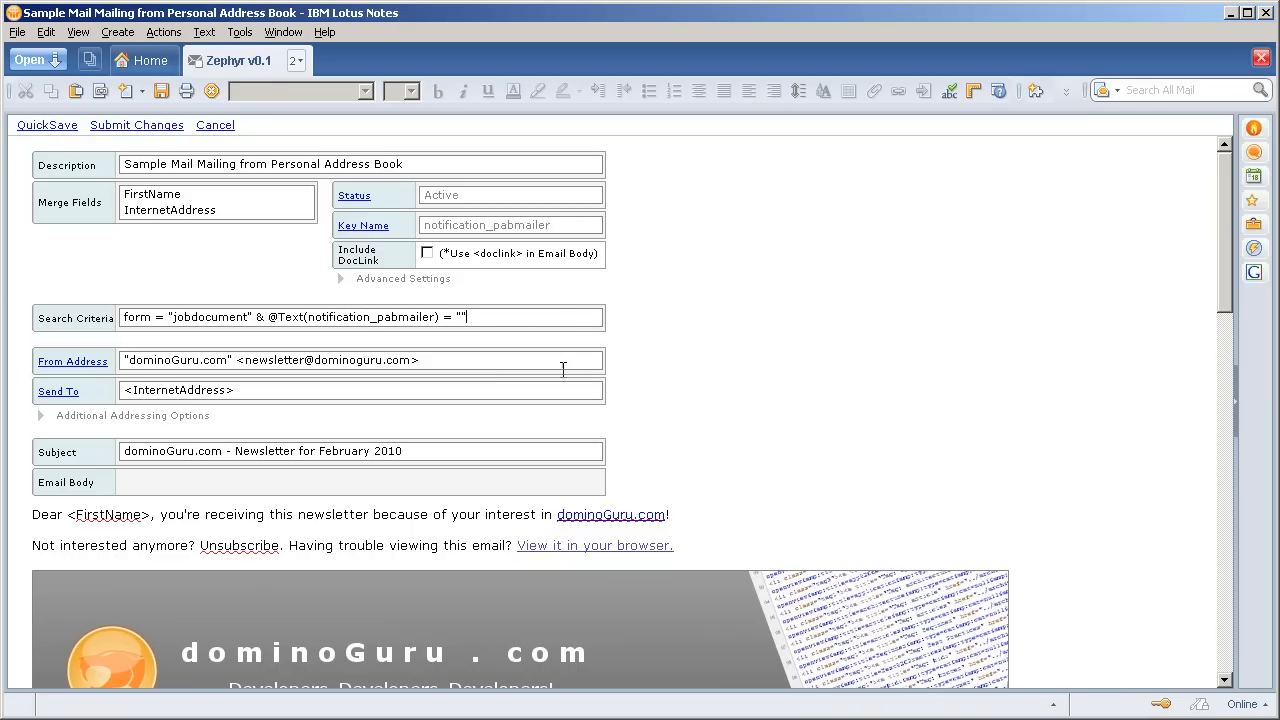
mouse_move(716, 392)
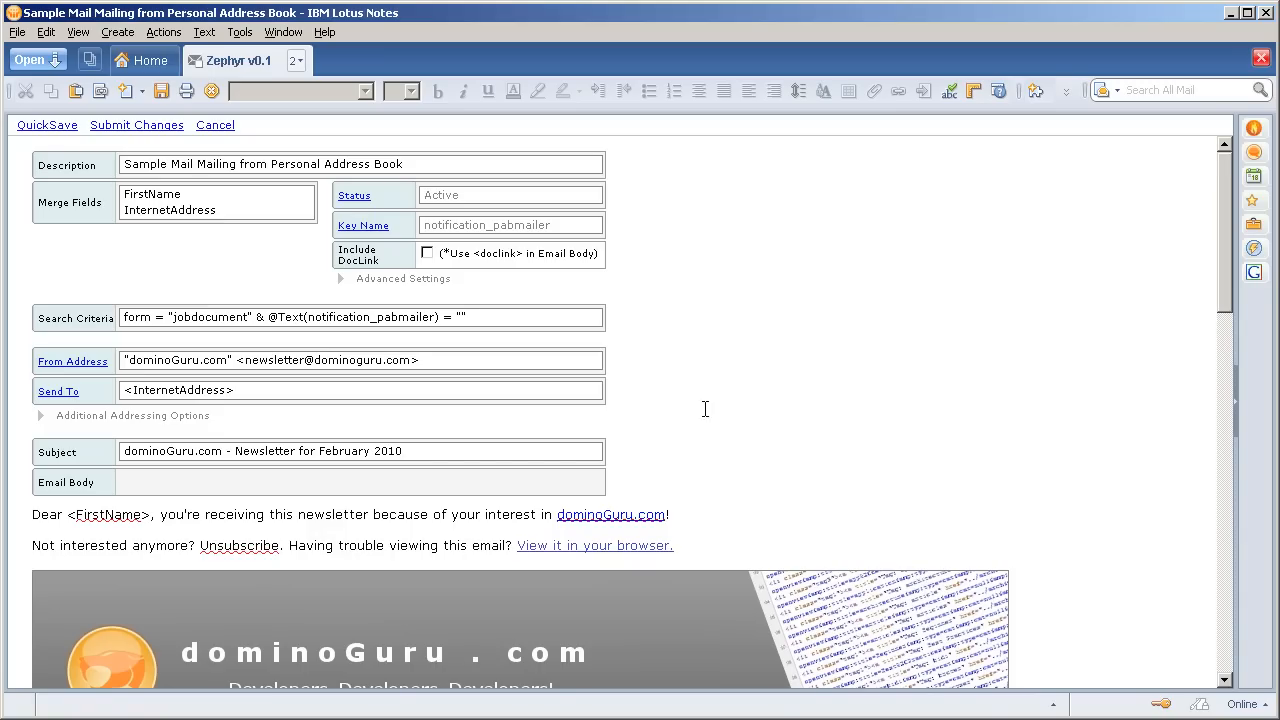
Scroll through the Sample Mail Mailing template's editable fields without changing them.
scroll(down, 3)
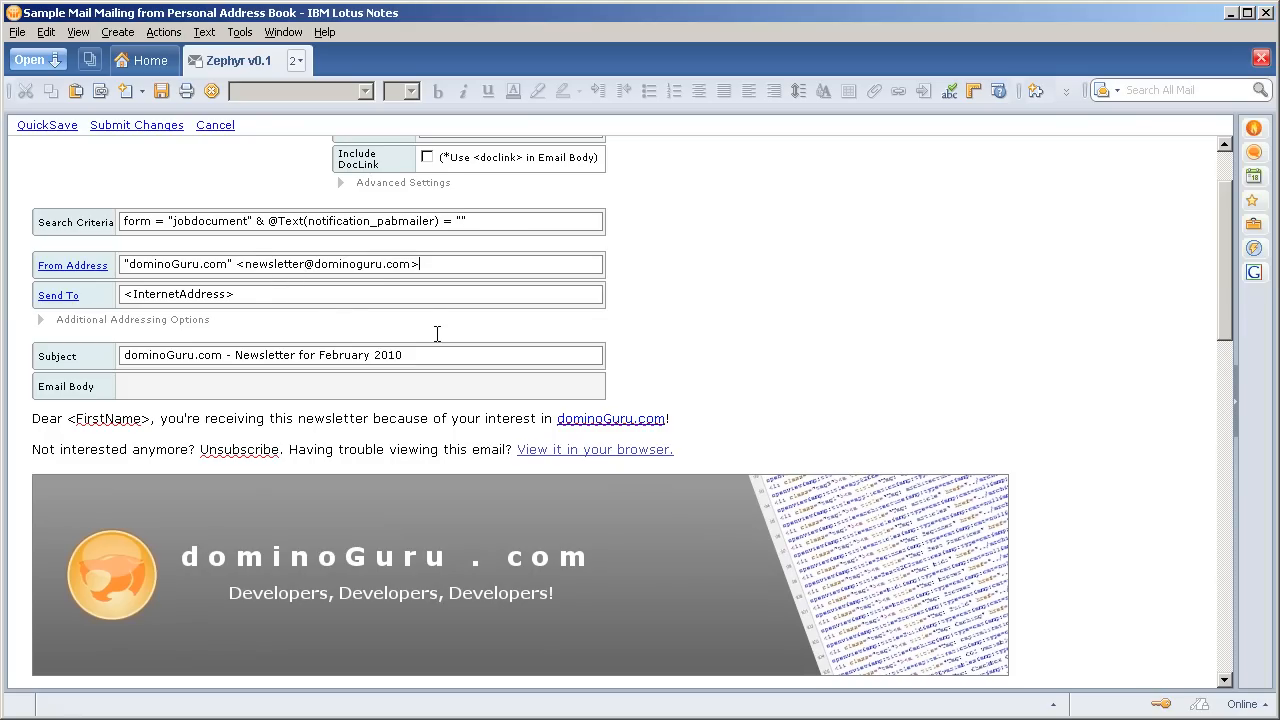
mouse_move(50, 300)
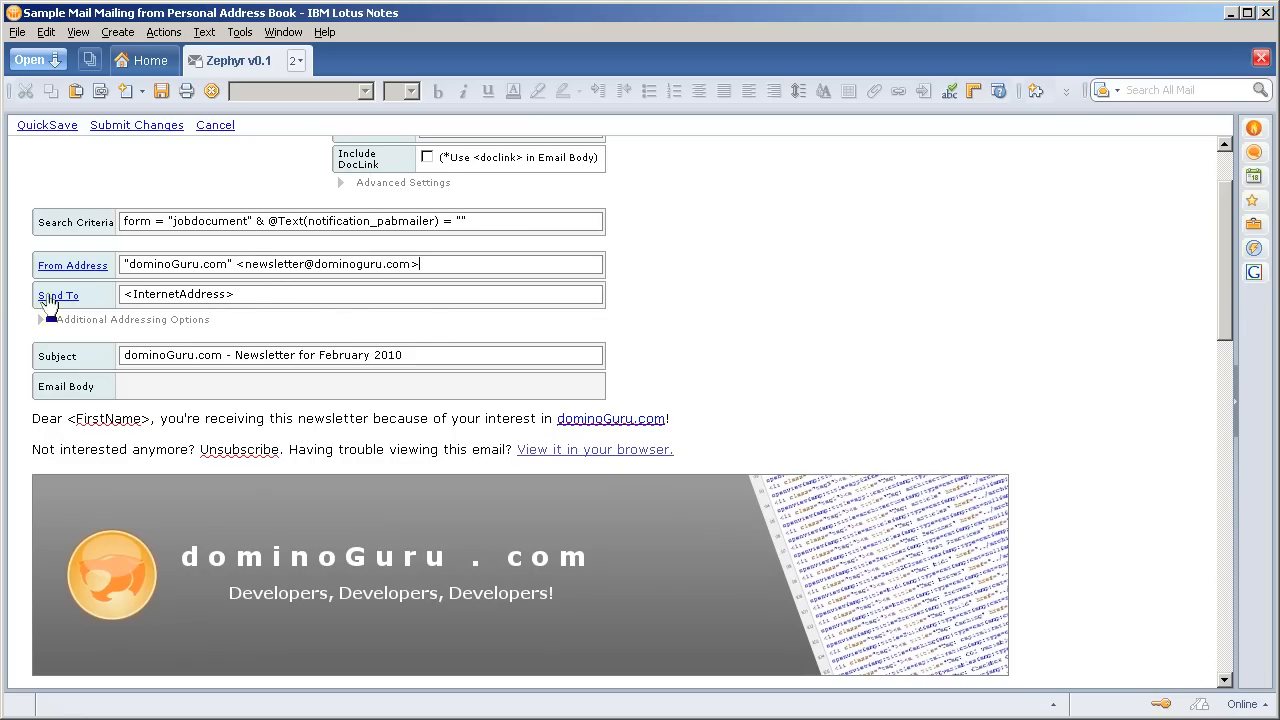
scroll(up, 3)
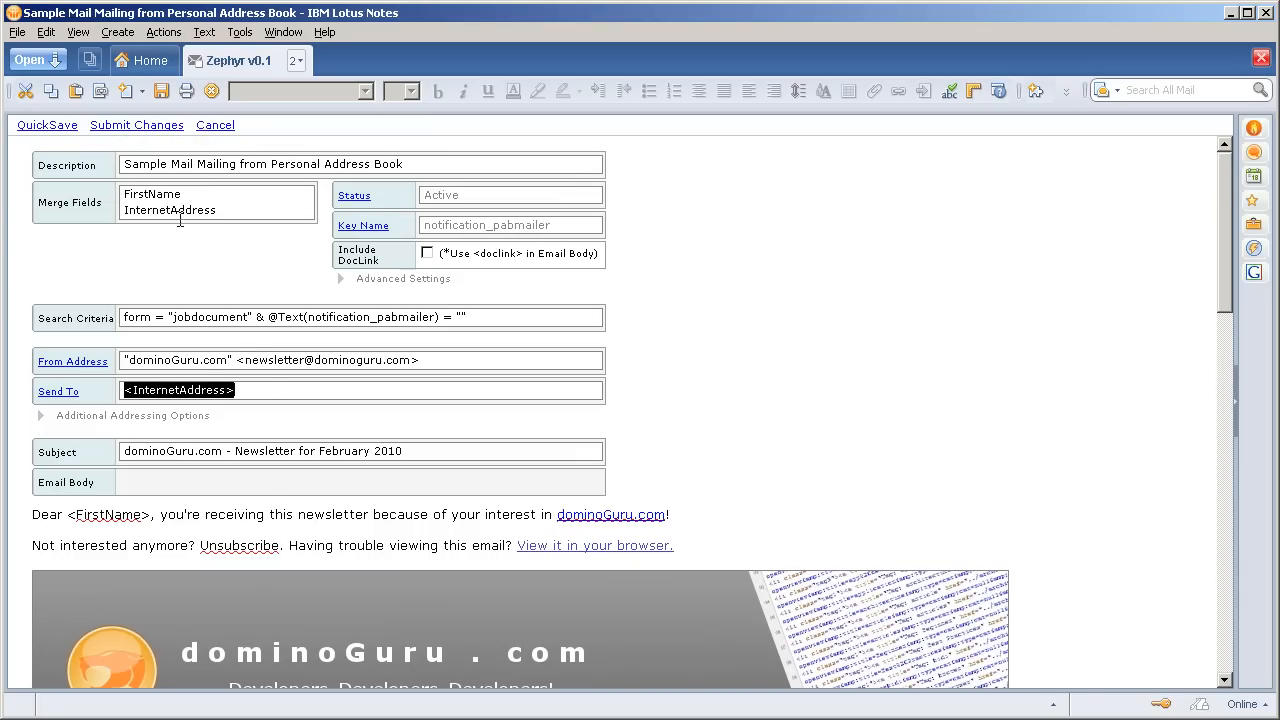
scroll(down, 3)
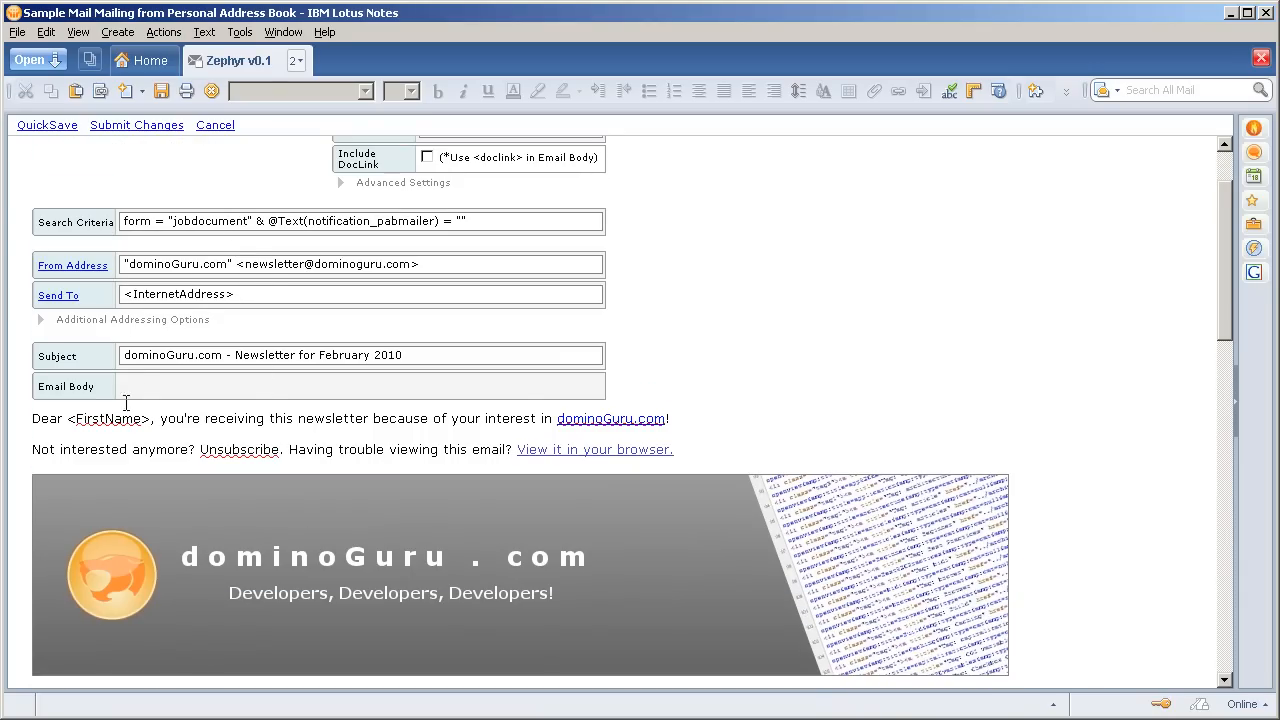
mouse_move(28, 376)
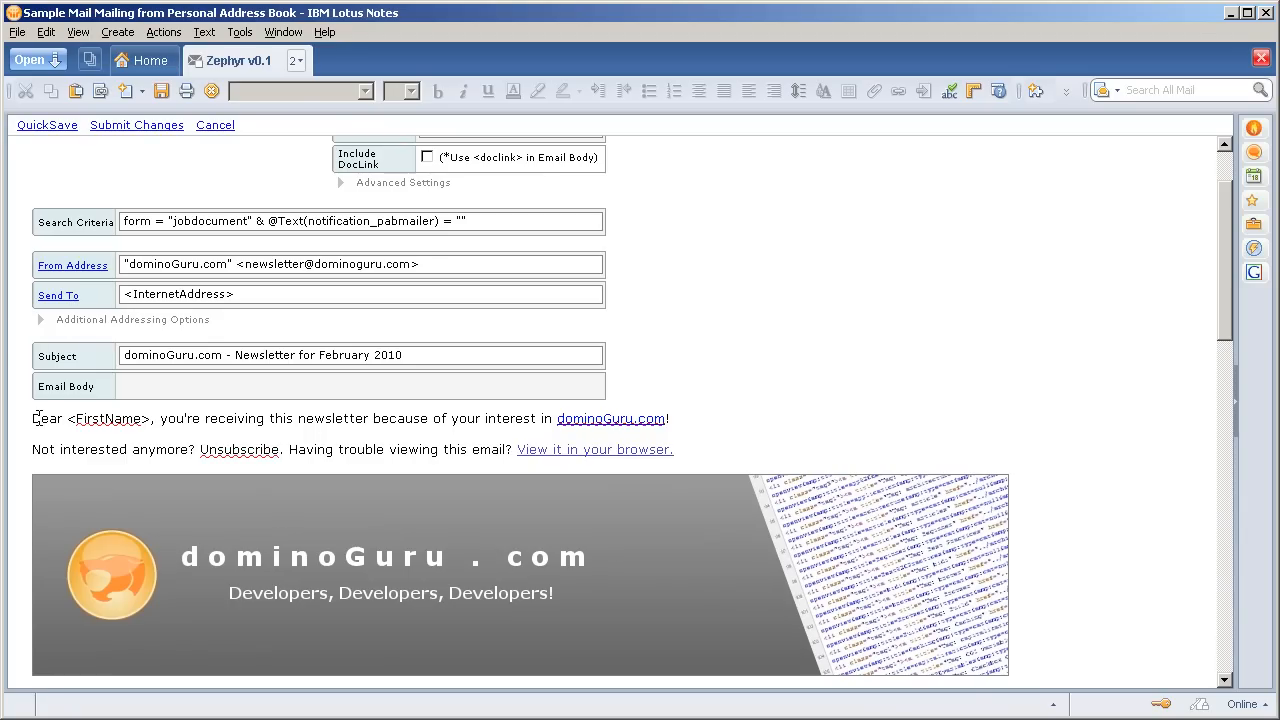
scroll(down, 3)
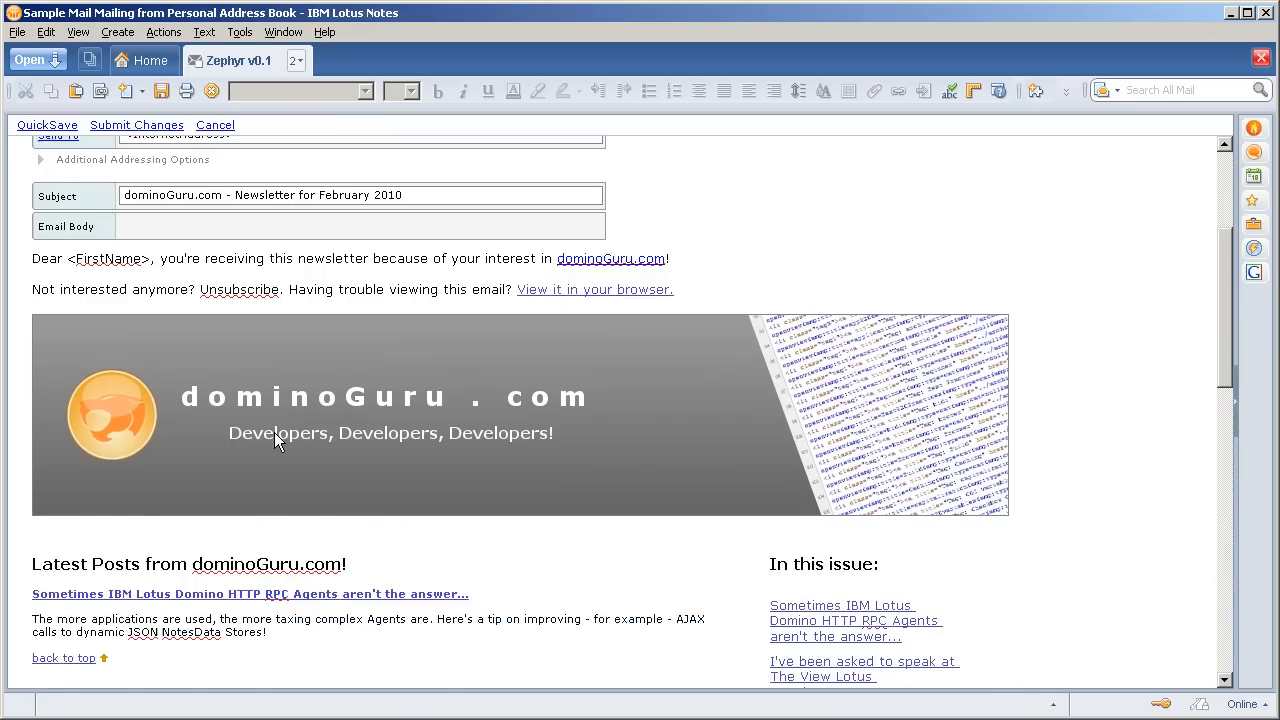
scroll(down, 3)
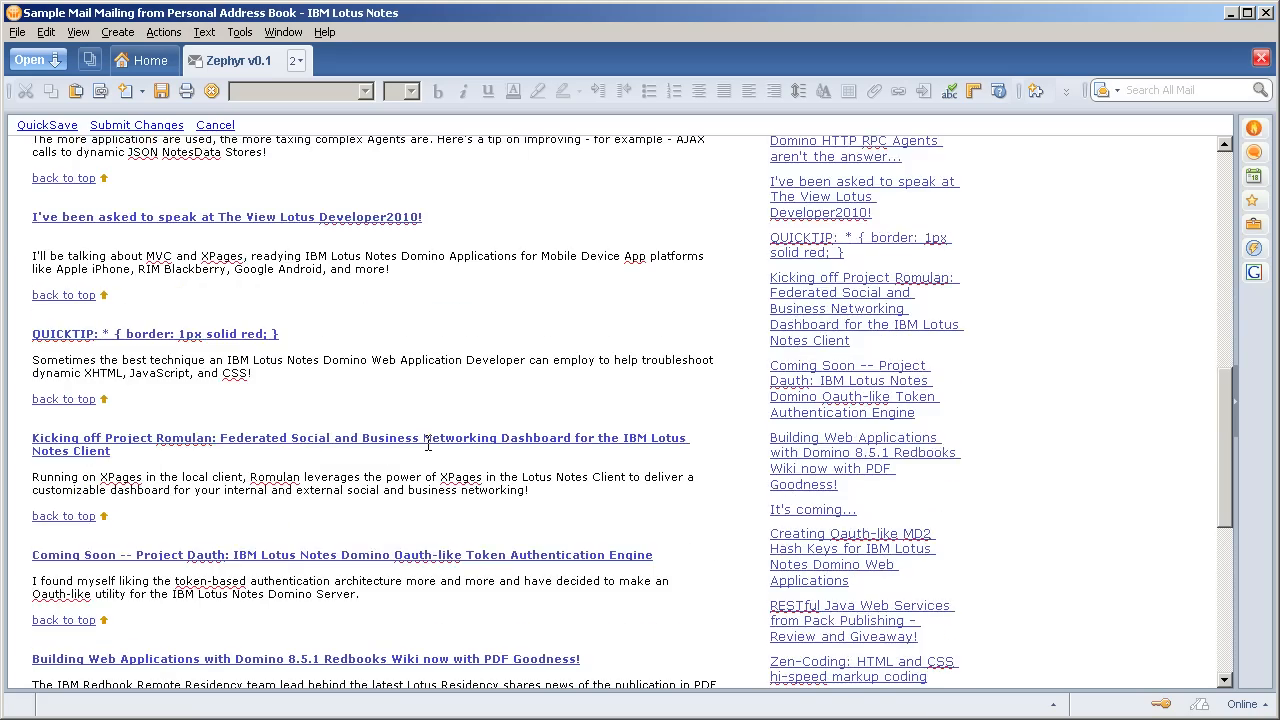
scroll(down, 3)
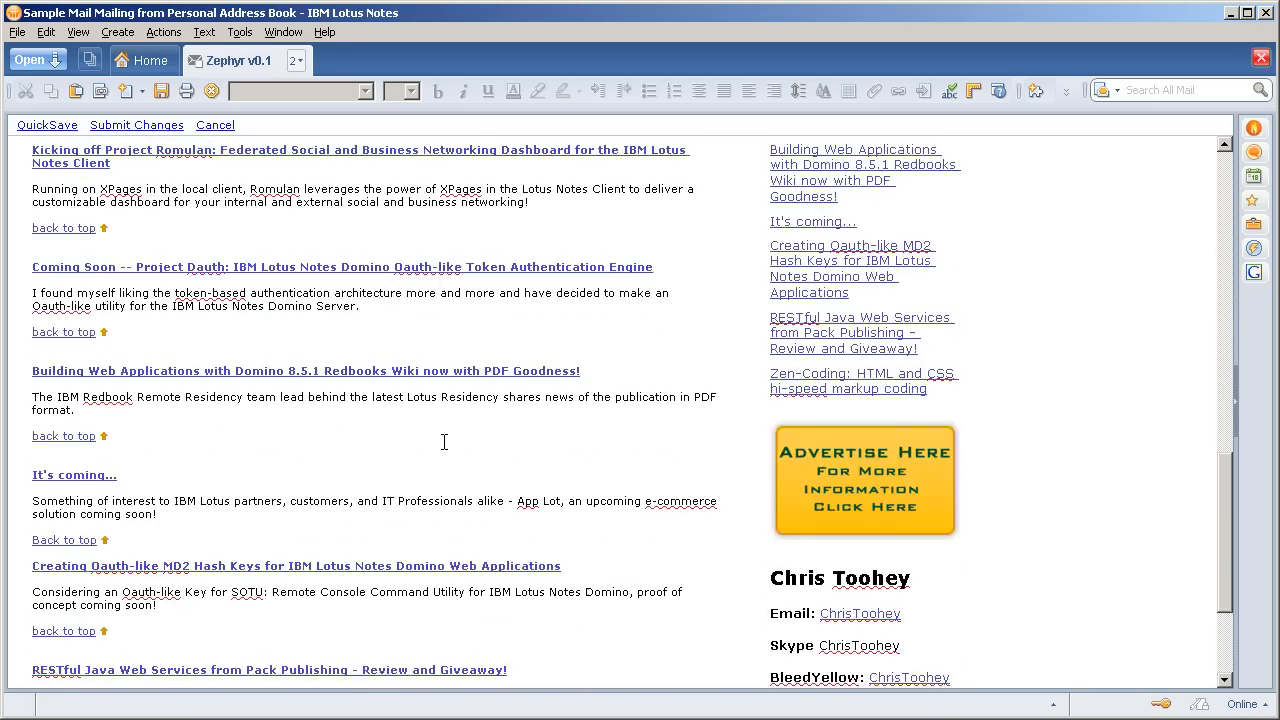
scroll(down, 3)
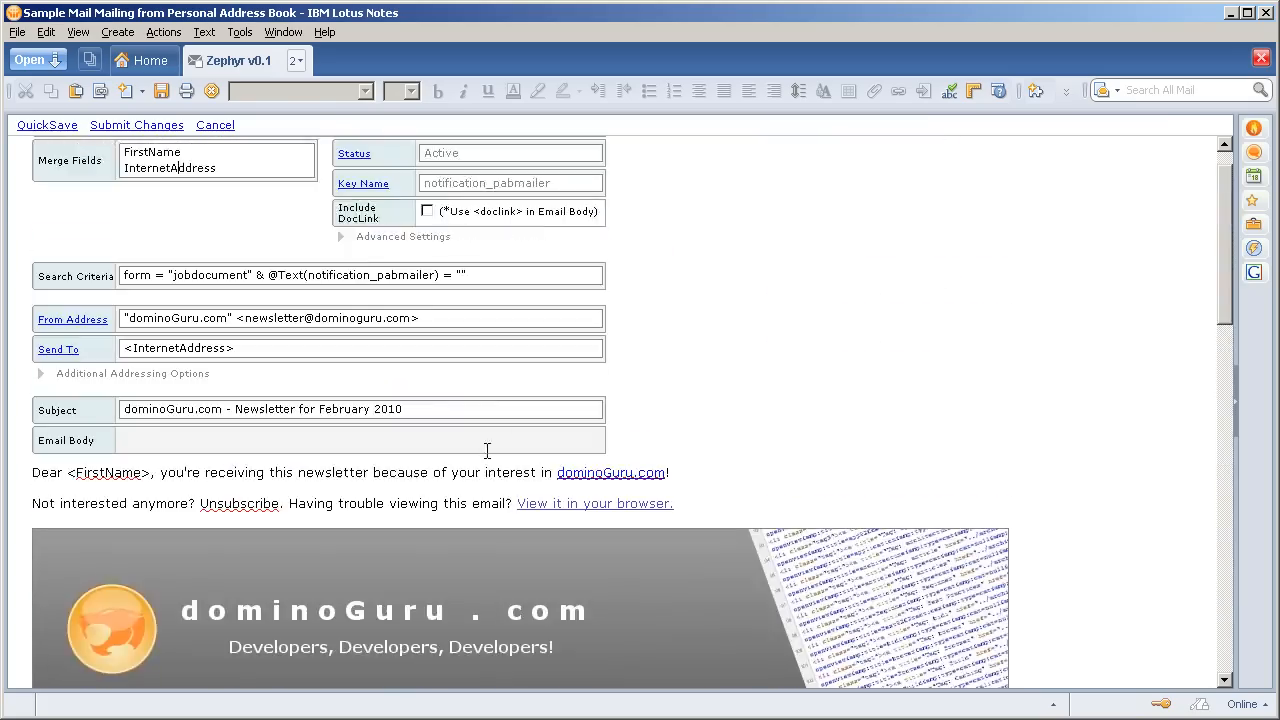
Cancel the template edit, return to the Workspace home page and switch to Domino Designer.
click(216, 124)
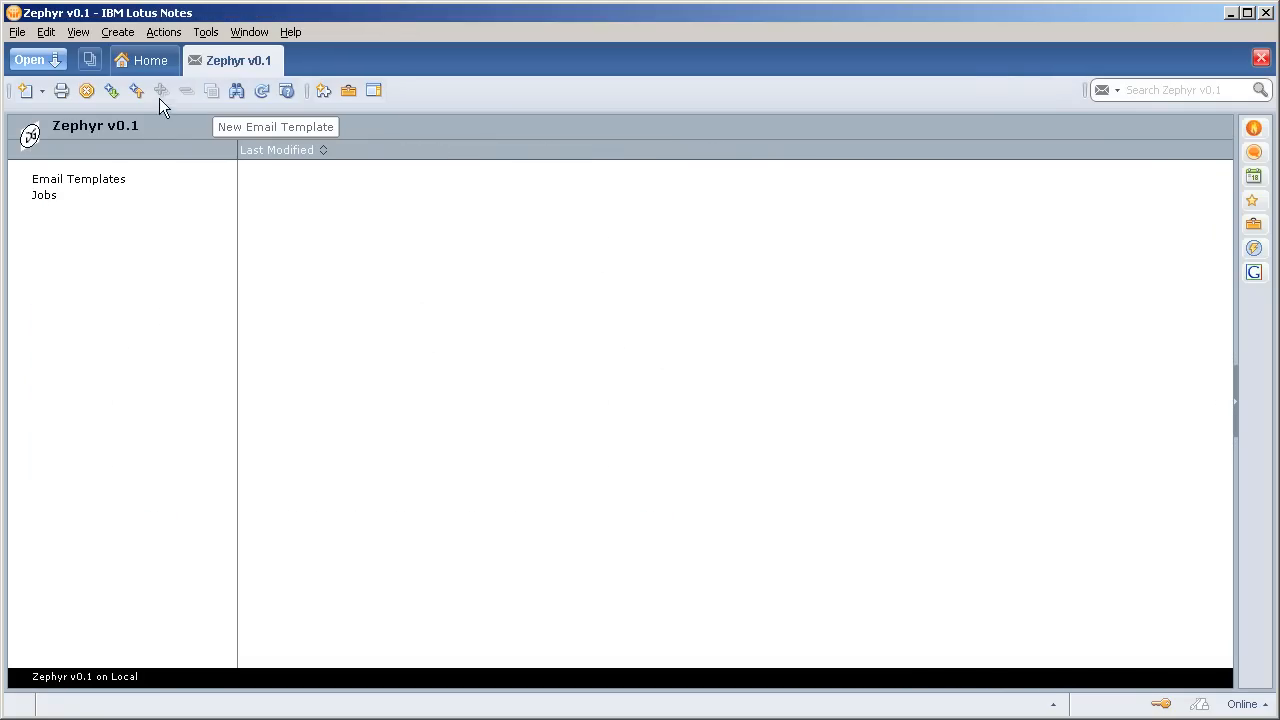
click(150, 60)
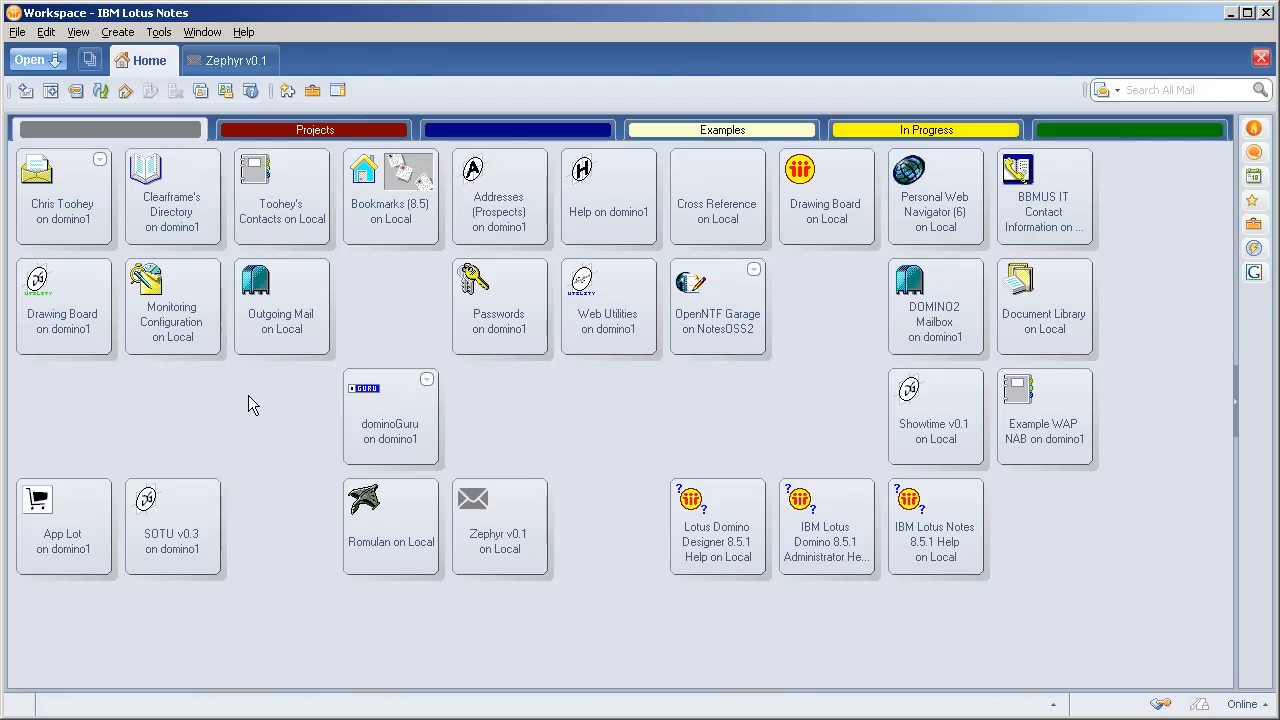
click(282, 196)
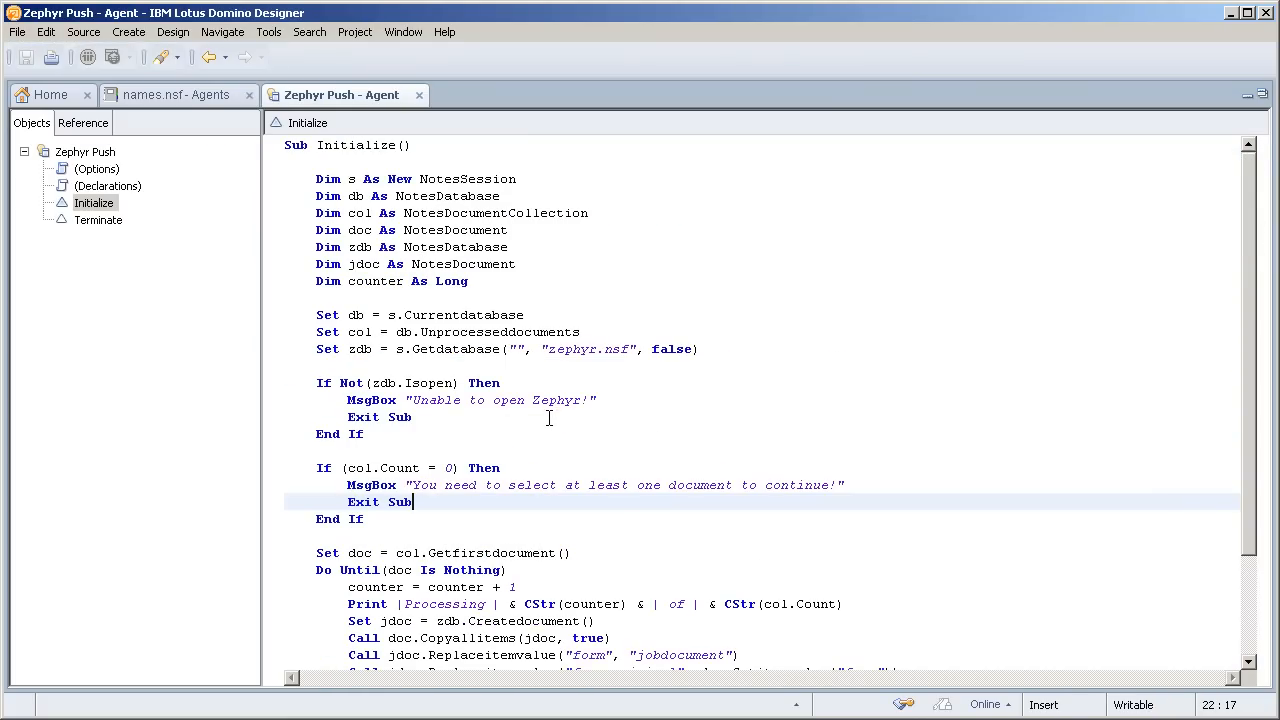
mouse_move(536, 432)
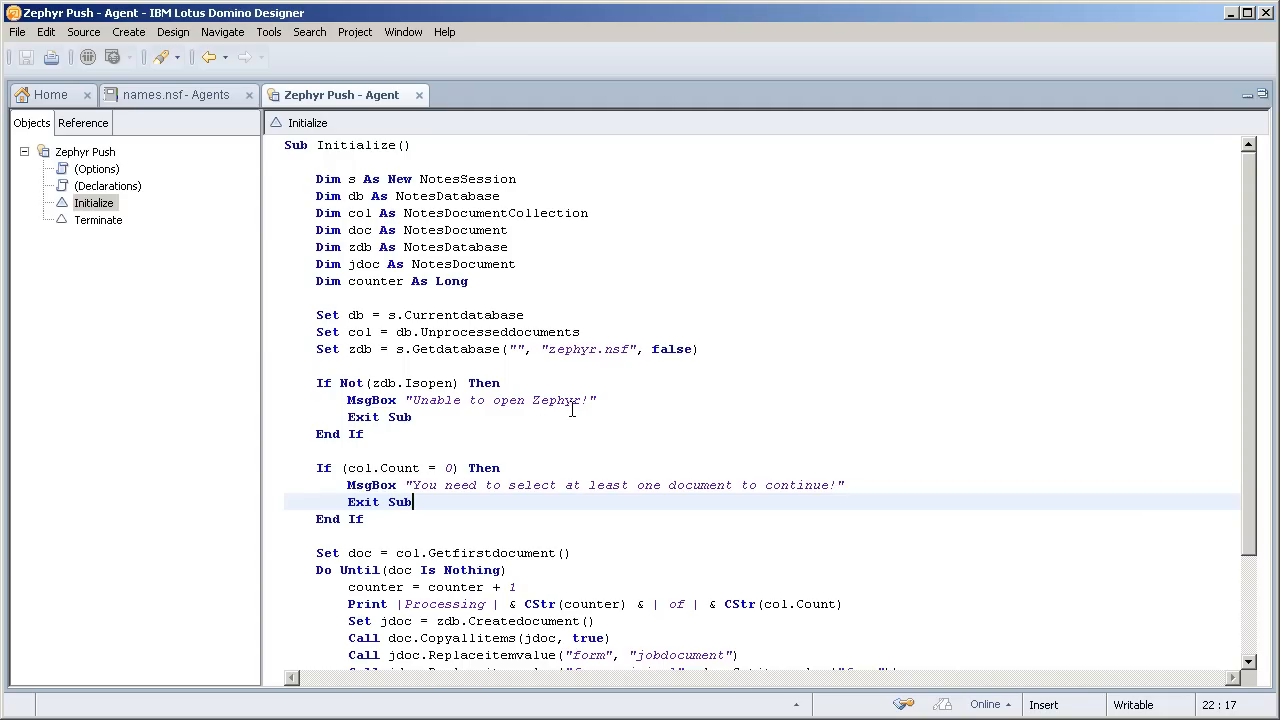
Read through the Zephyr Push Initialize LotusScript, then open the personal contacts list.
scroll(down, 3)
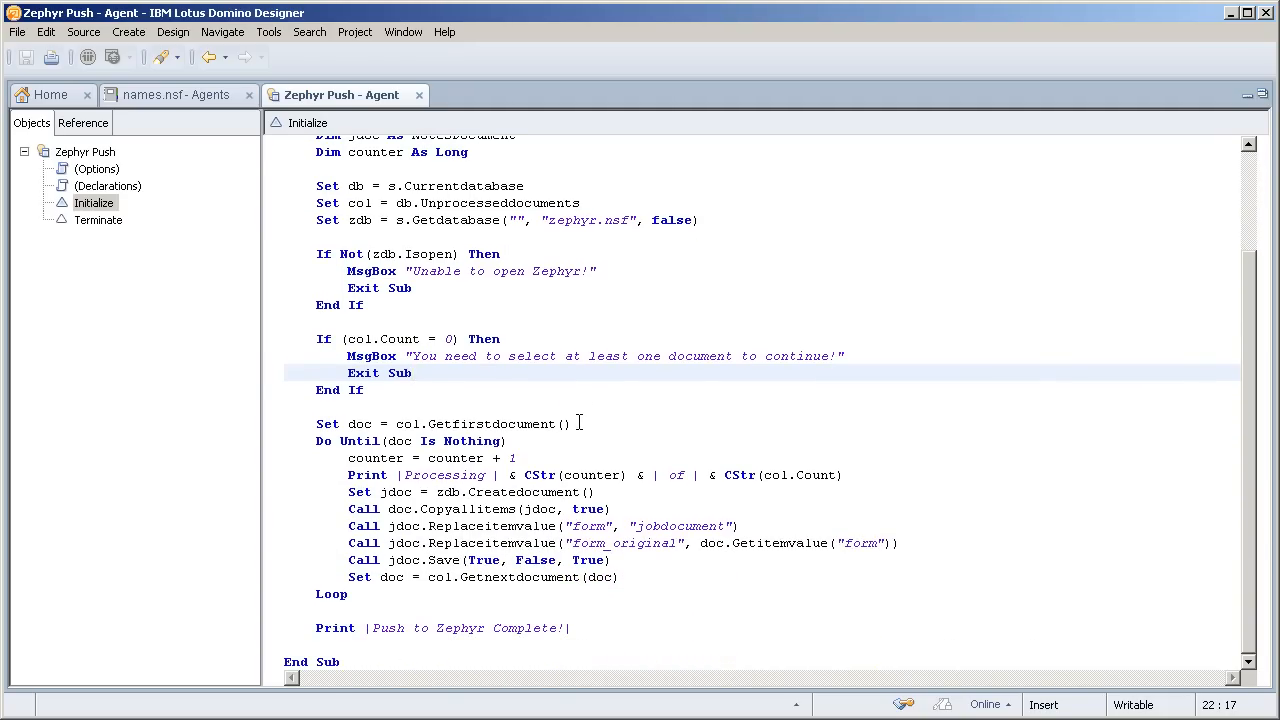
mouse_move(602, 456)
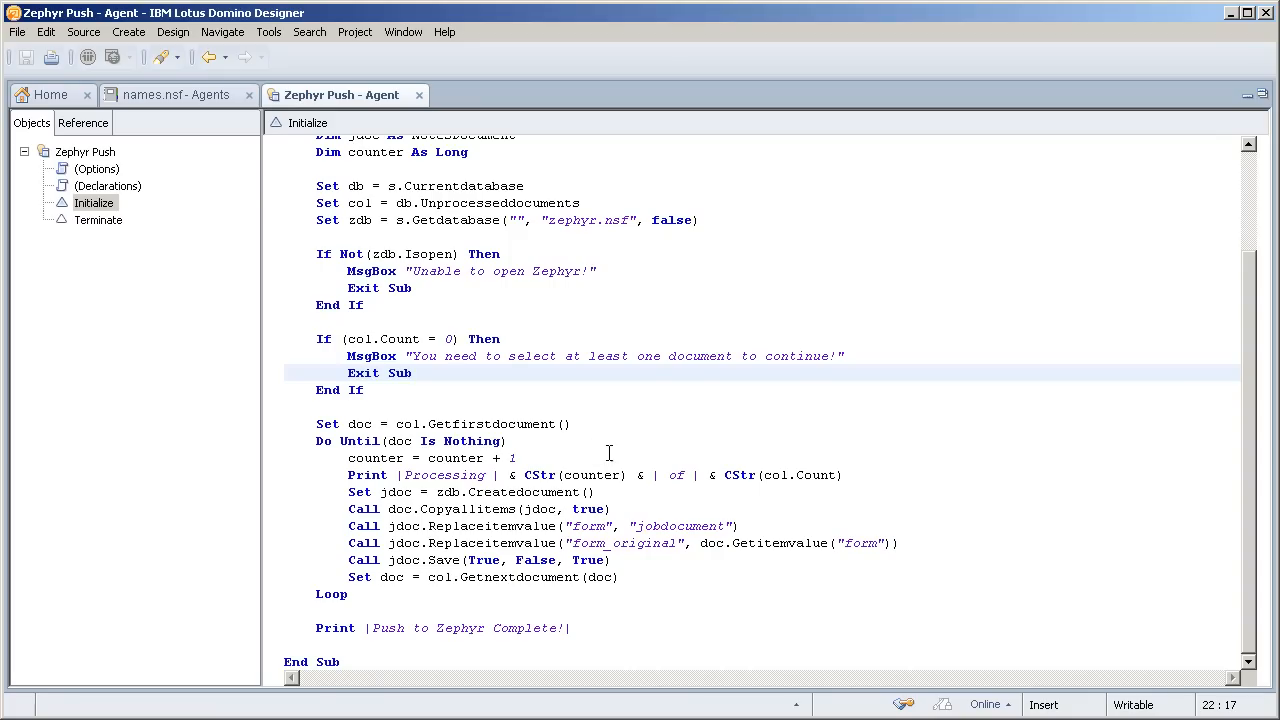
click(660, 524)
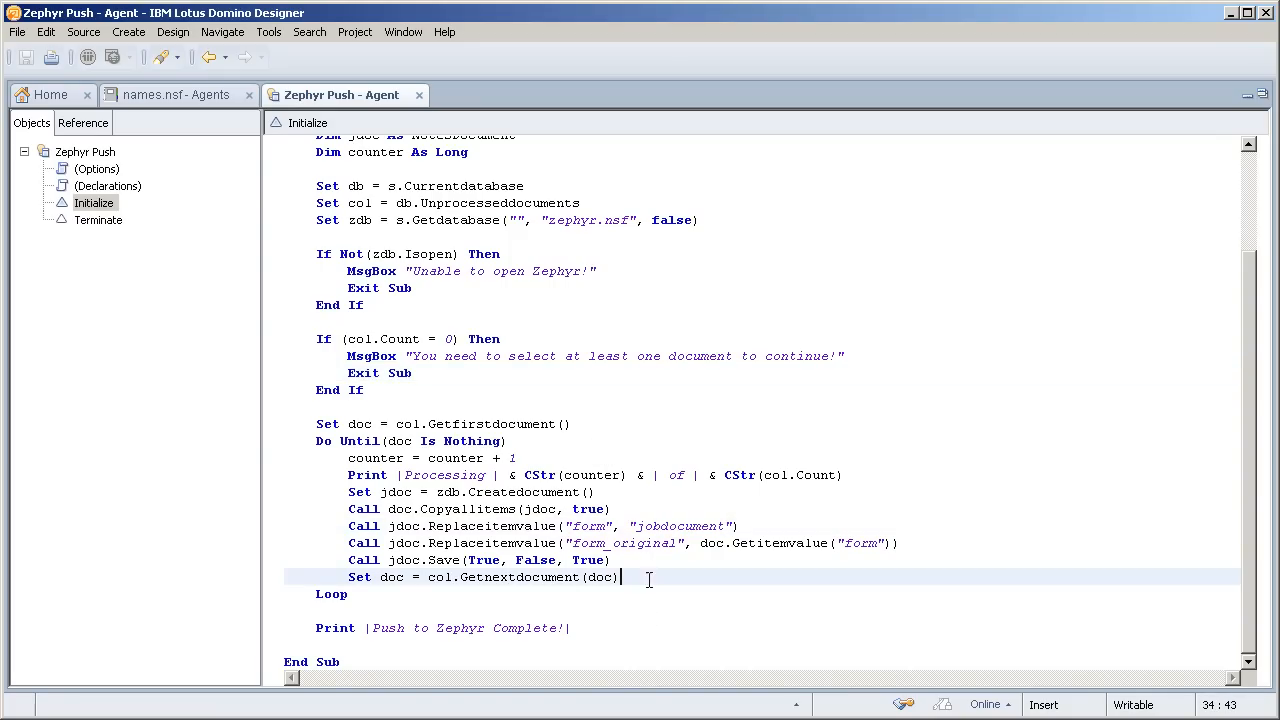
double_click(622, 544)
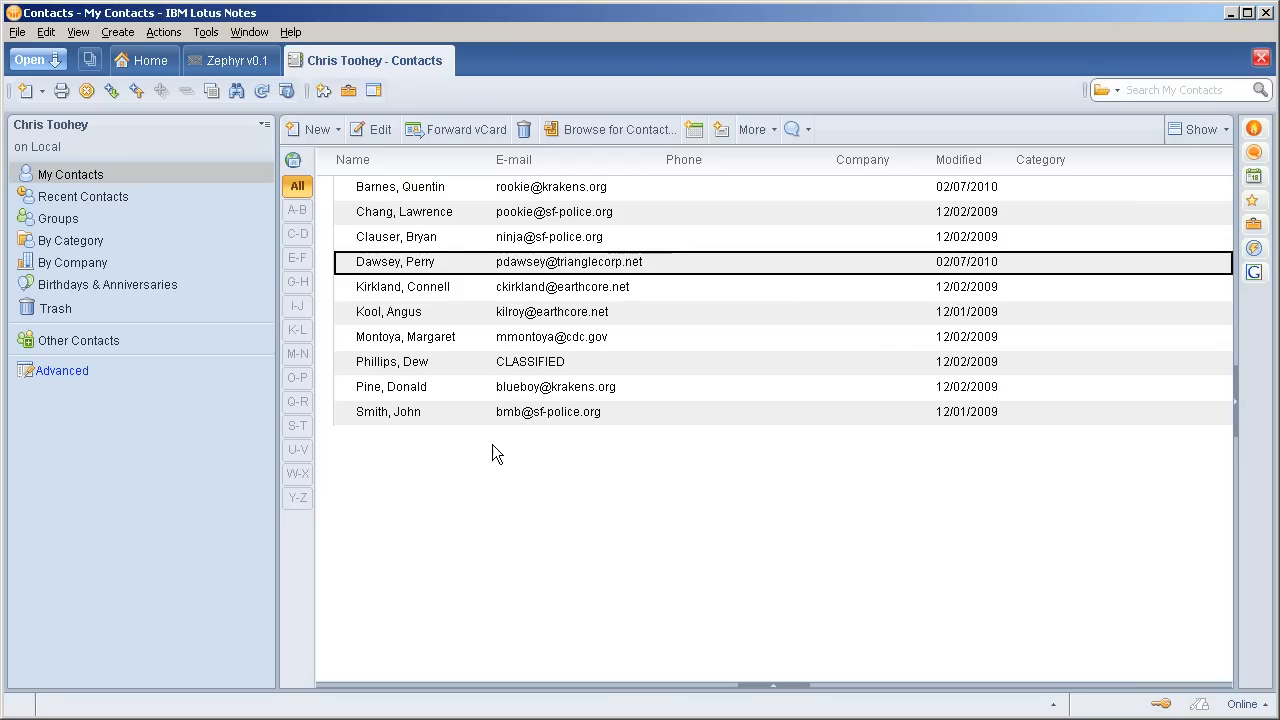
mouse_move(510, 528)
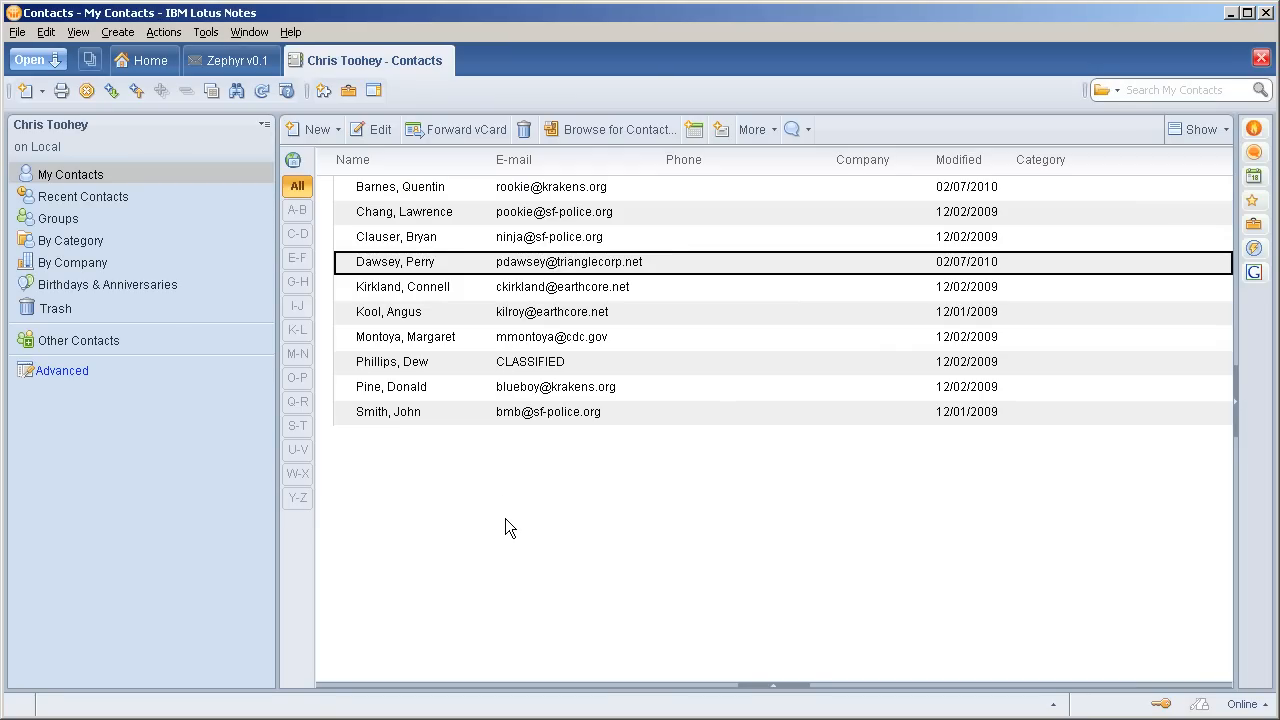
mouse_move(500, 512)
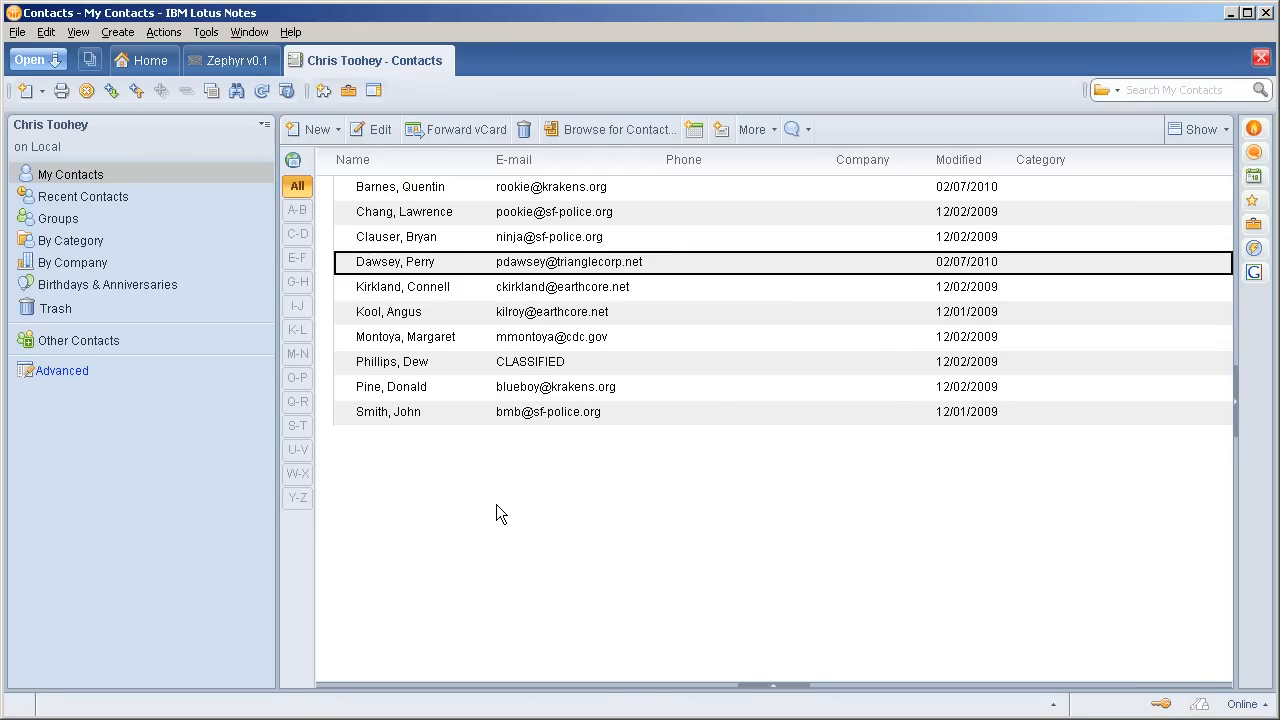
mouse_move(596, 488)
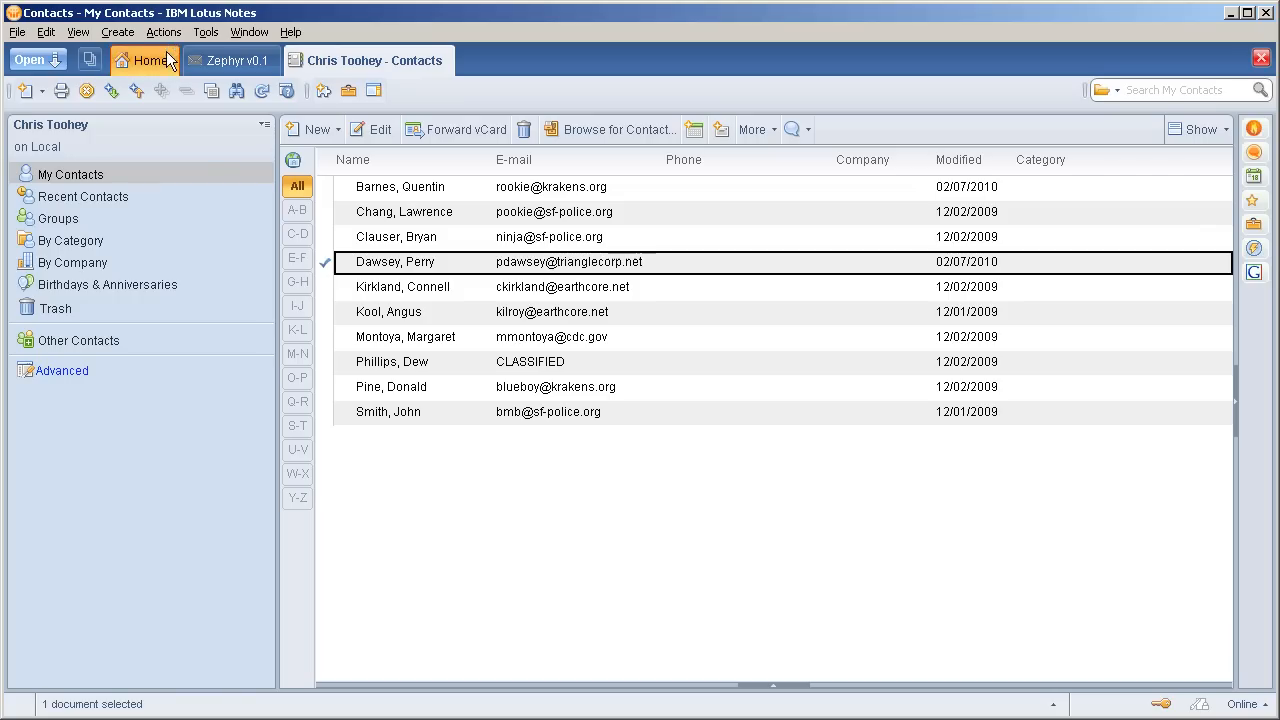
click(164, 32)
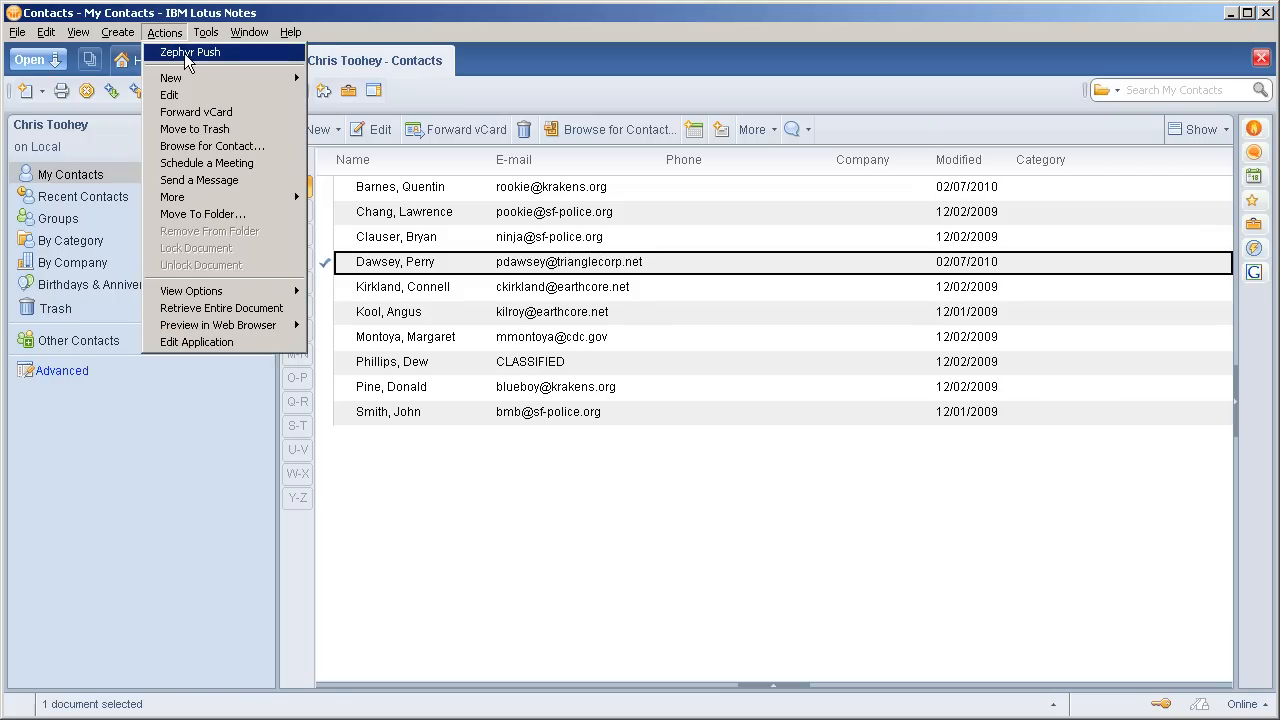
click(188, 52)
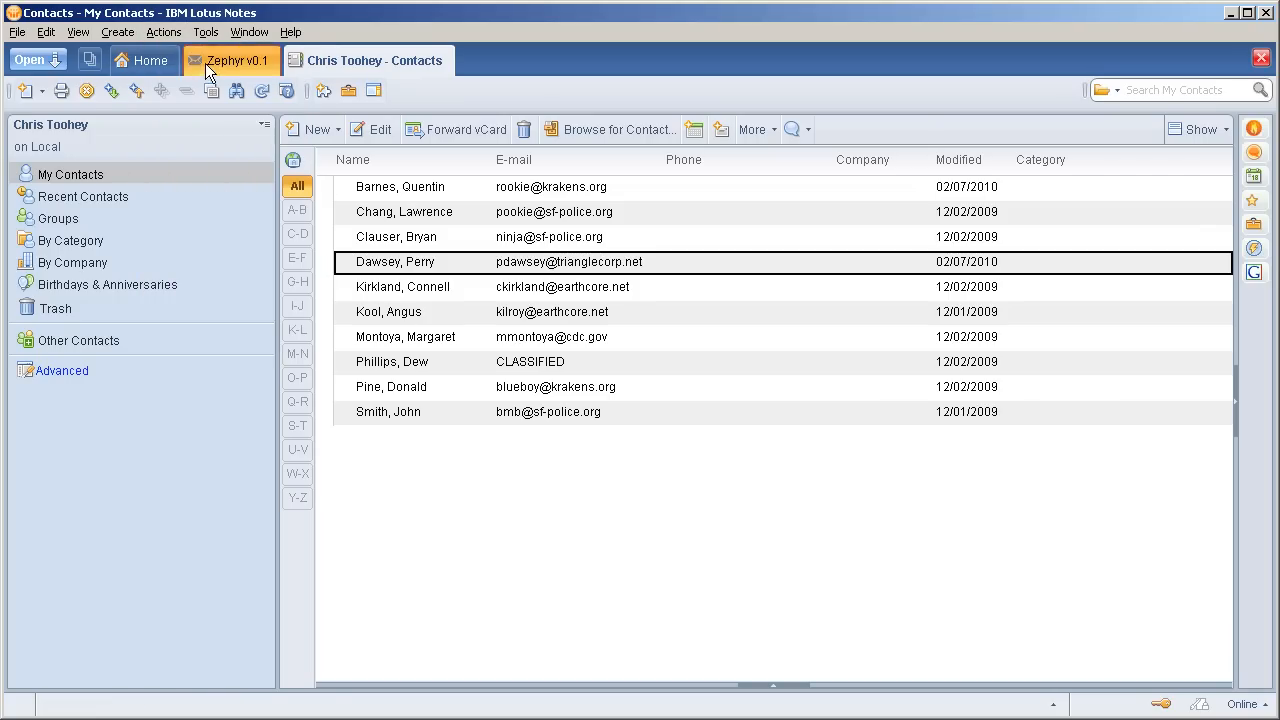
Inspect the new Zephyr job document's email_5 and InternetAddress fields in Document Properties.
click(232, 60)
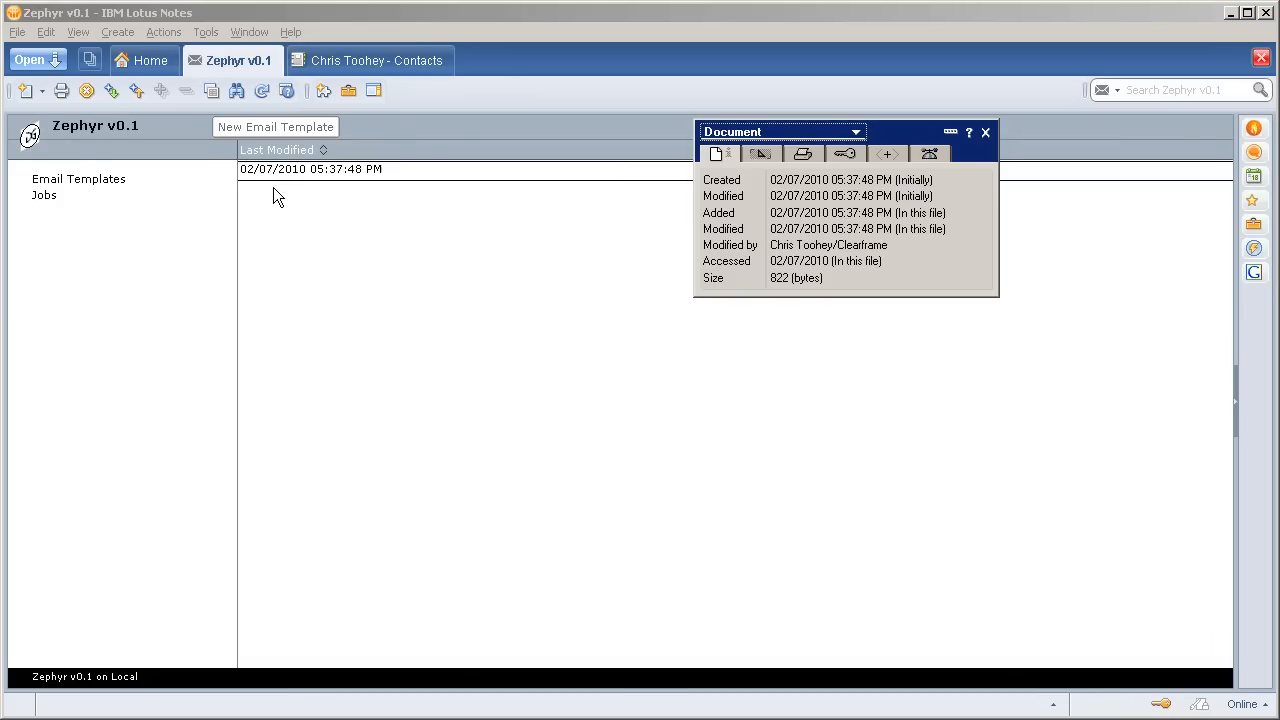
click(760, 152)
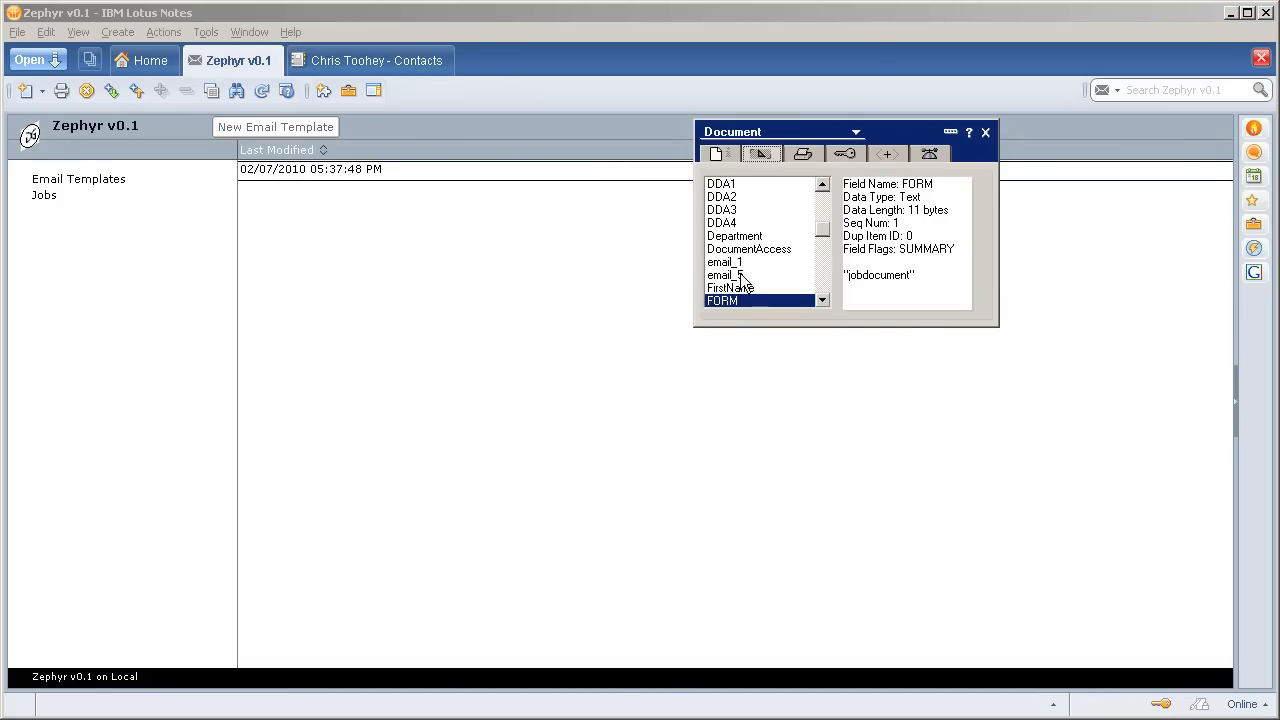
click(728, 274)
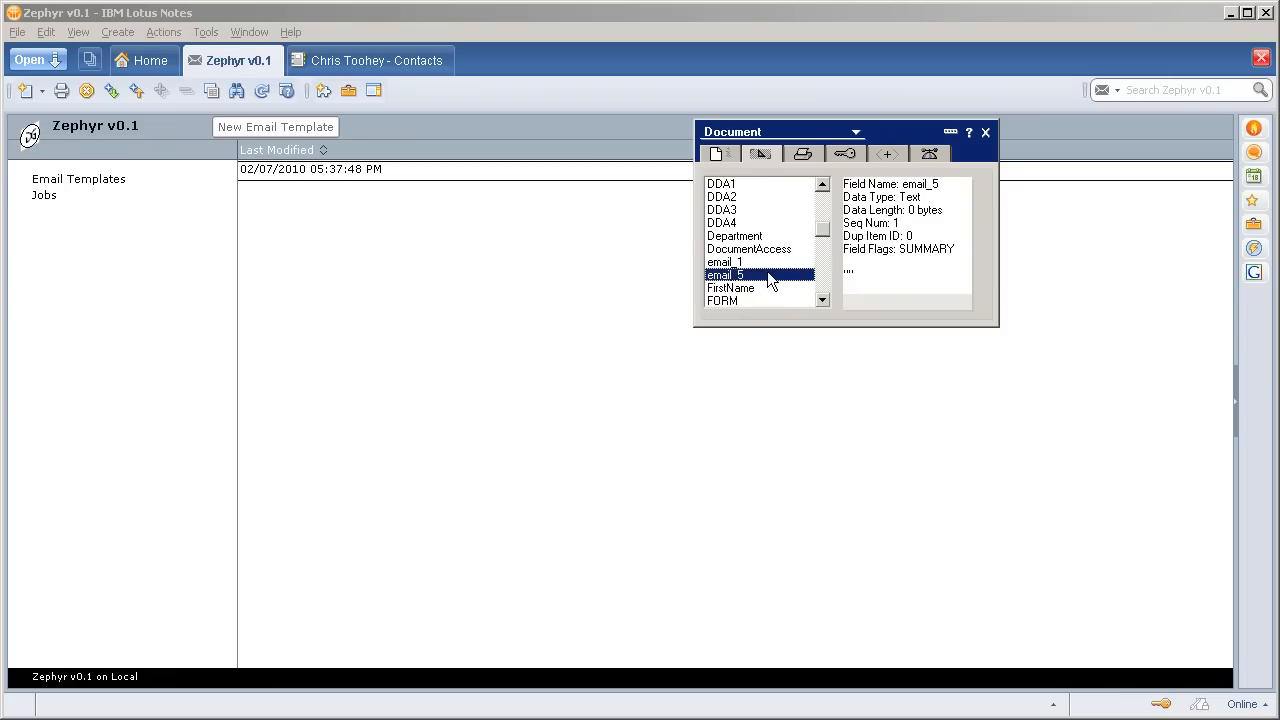
scroll(down, 3)
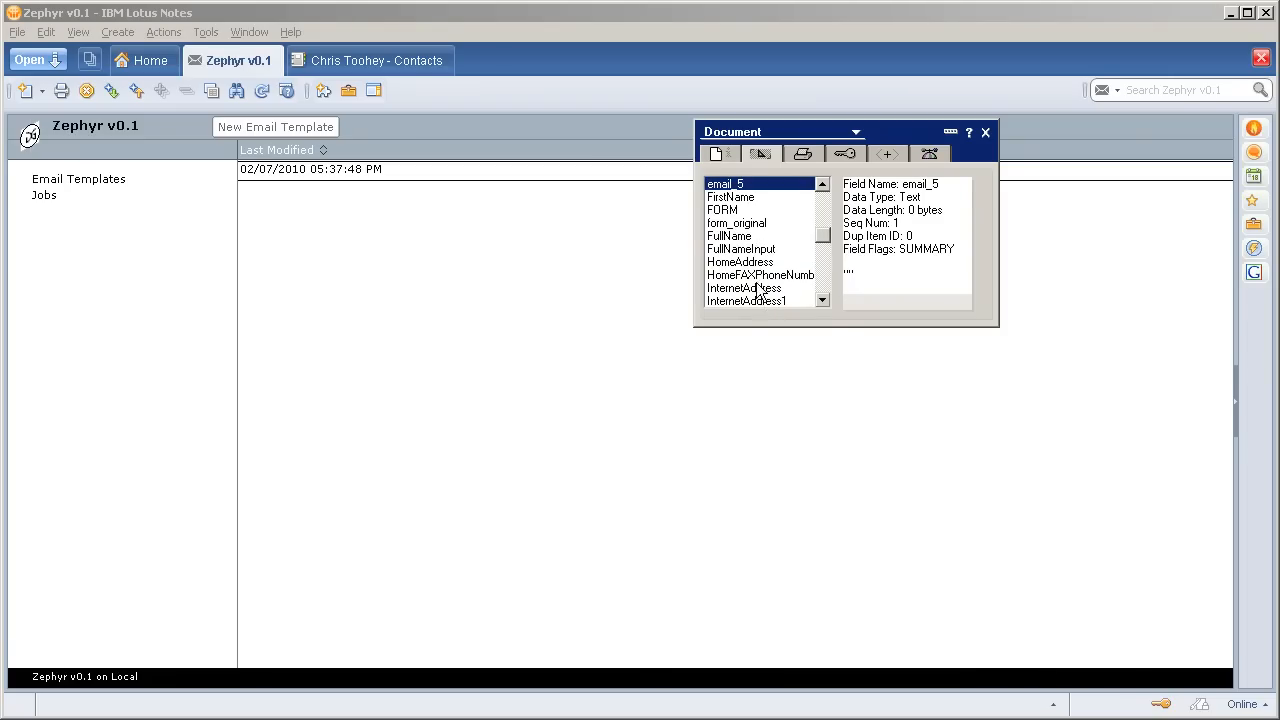
click(744, 288)
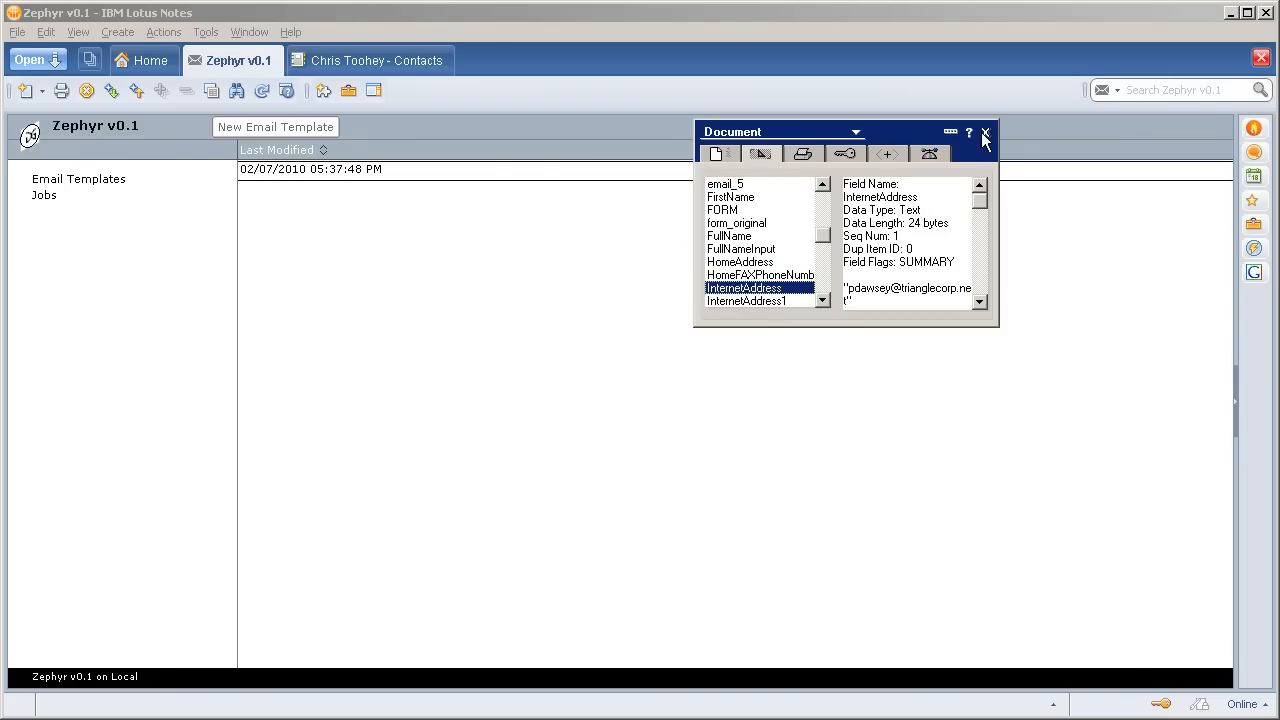
Close Document Properties and return to the Workspace home page.
click(164, 32)
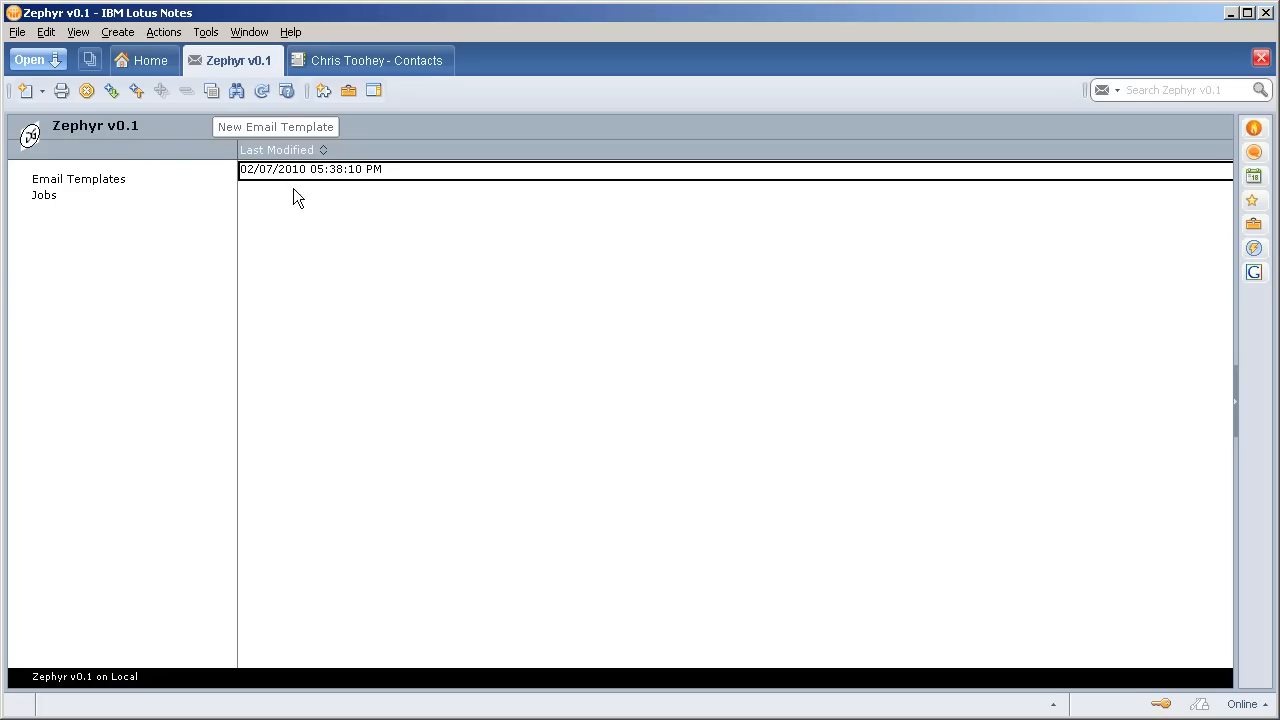
click(148, 60)
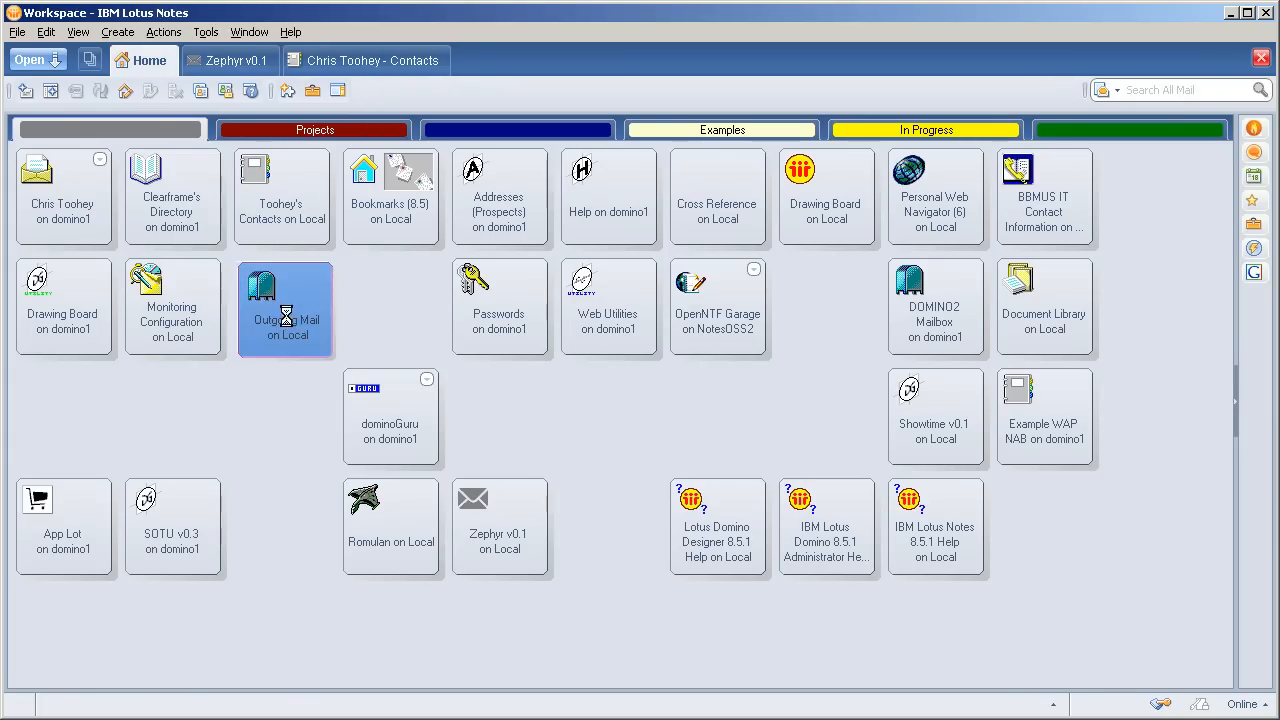
Check that Outgoing Mail is empty, then open Chris Toohey's mail Inbox.
double_click(284, 310)
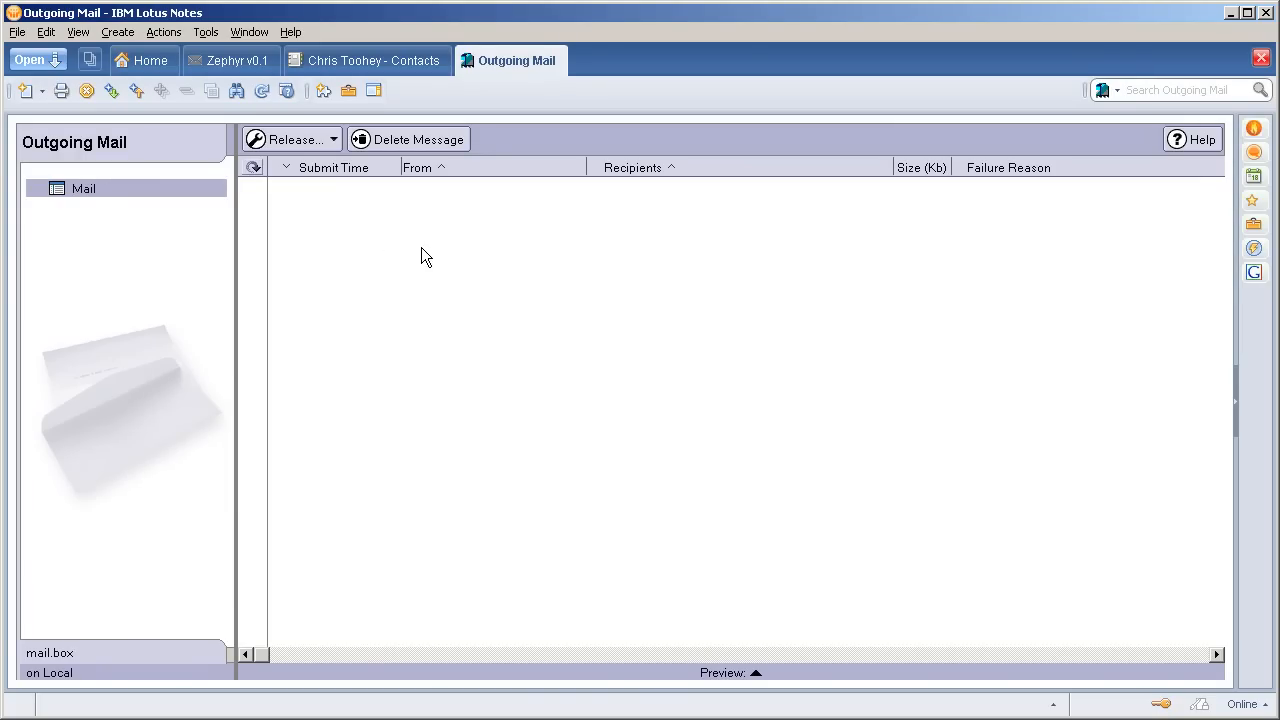
click(150, 60)
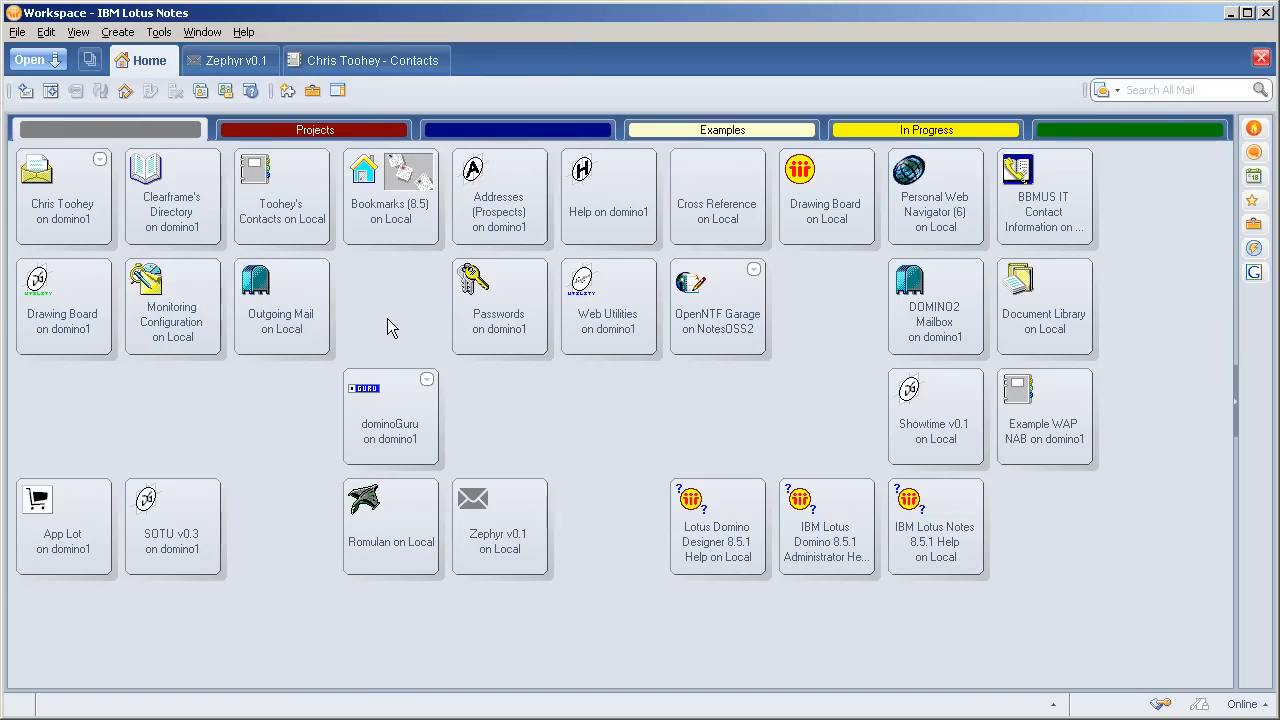
click(68, 196)
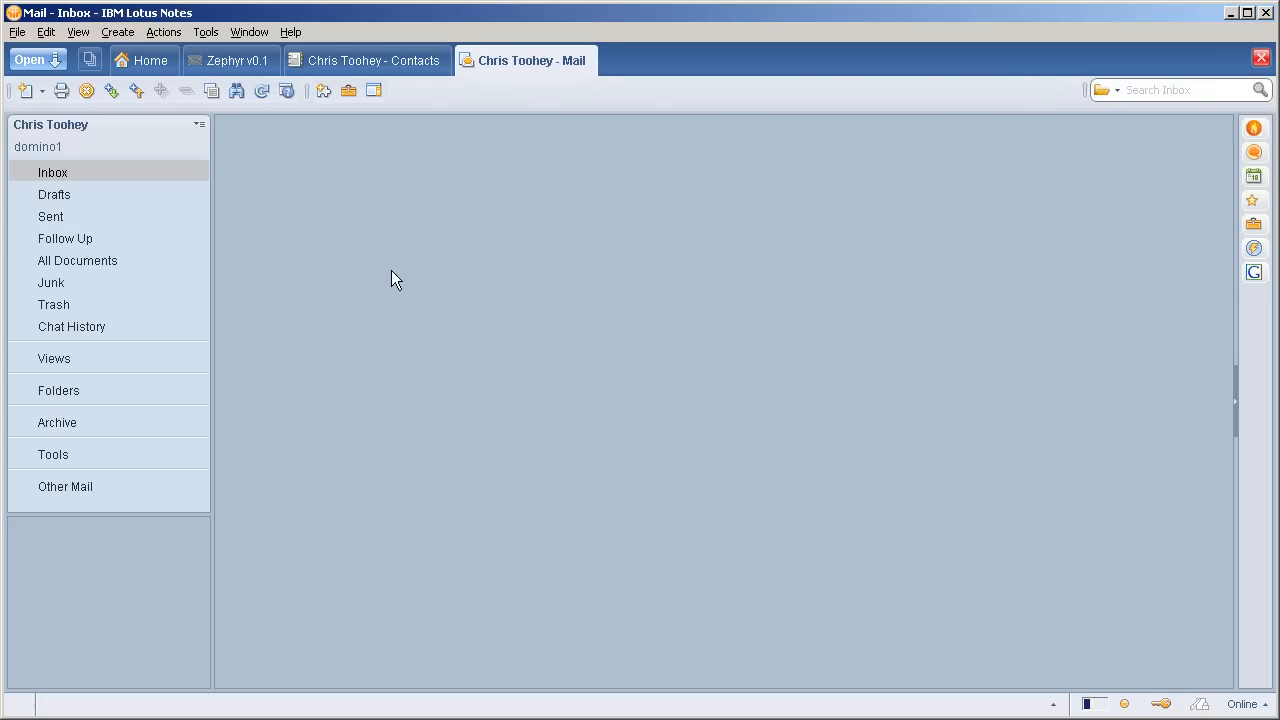
Open the dominoGuru.com - Newsletter for February 2010 message from the Inbox.
click(52, 172)
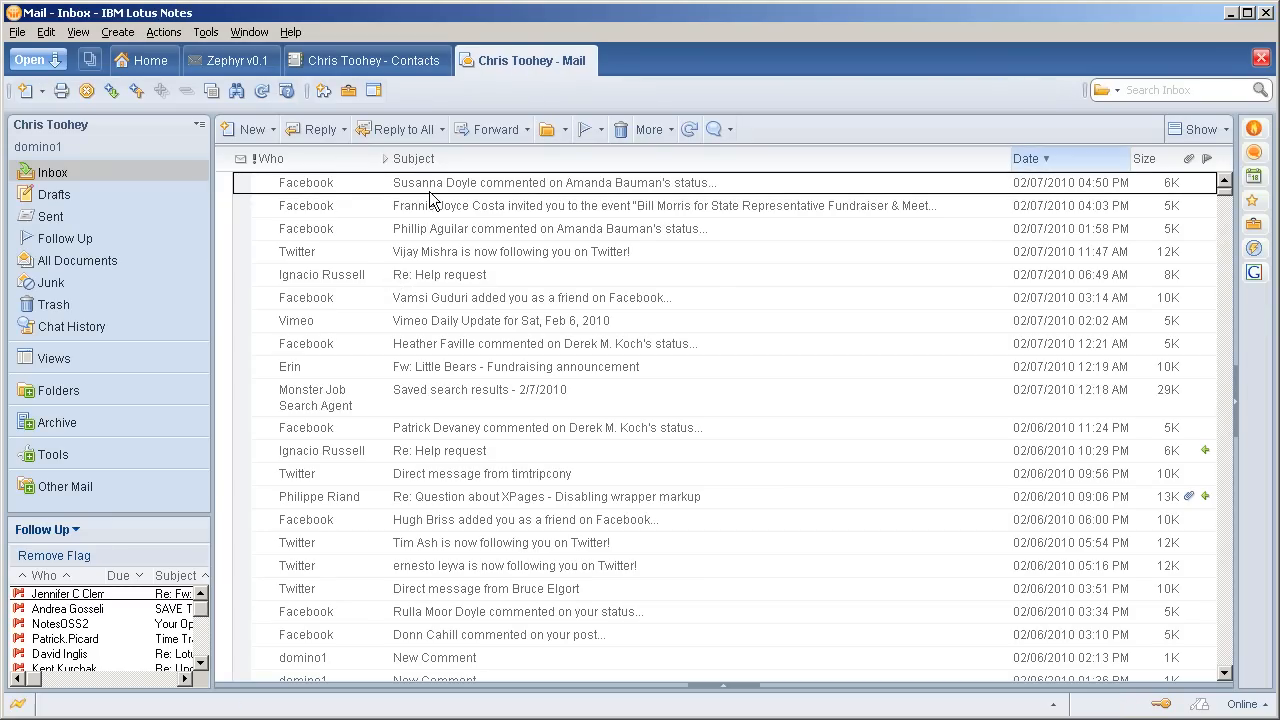
mouse_move(400, 250)
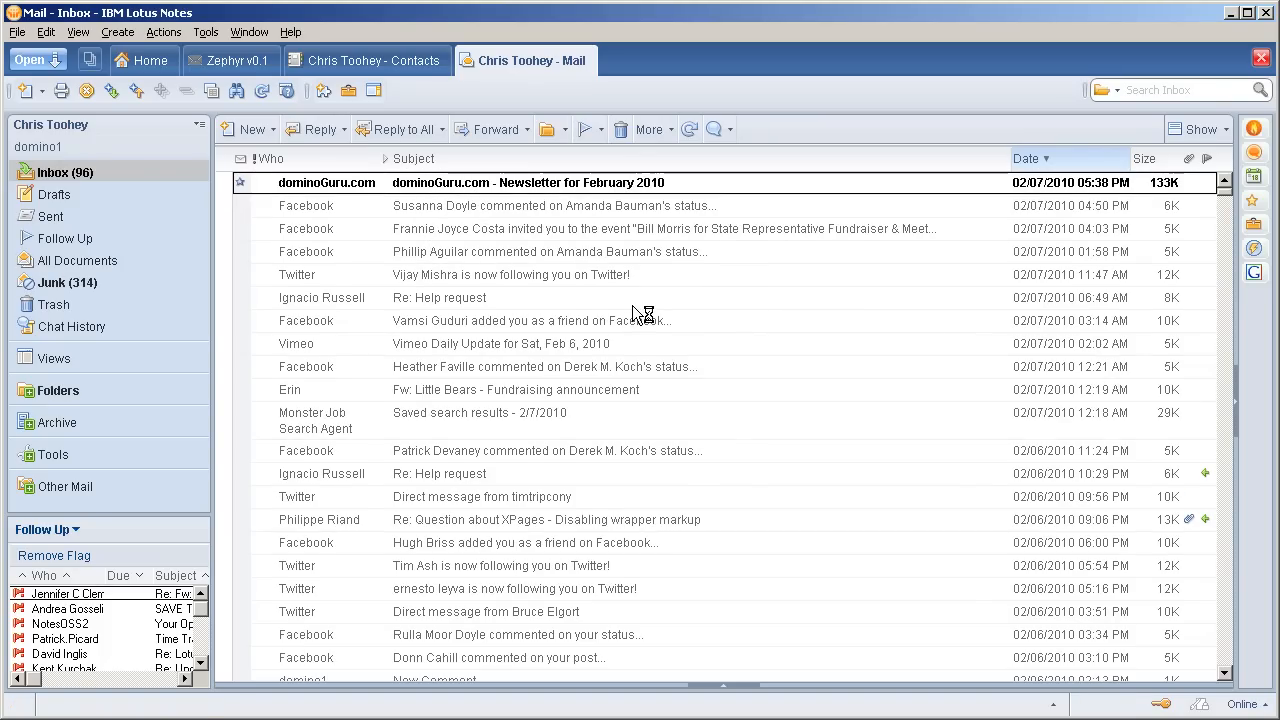
double_click(528, 182)
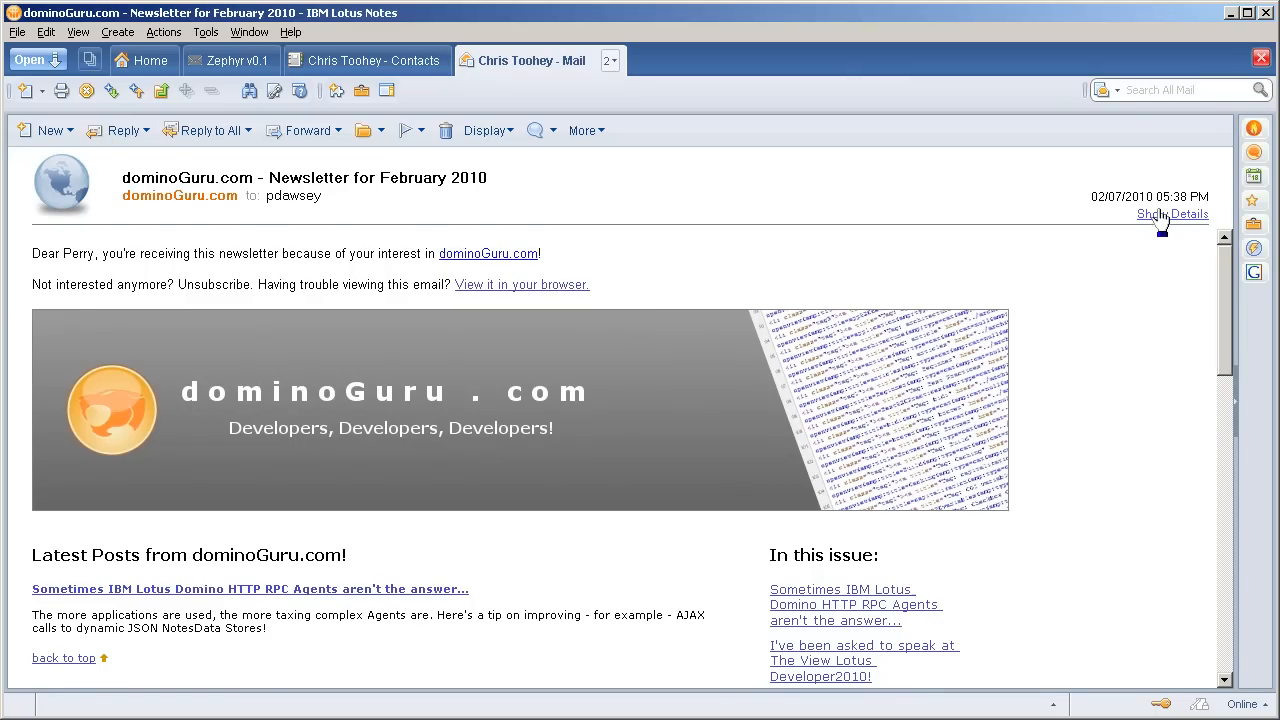
click(1172, 212)
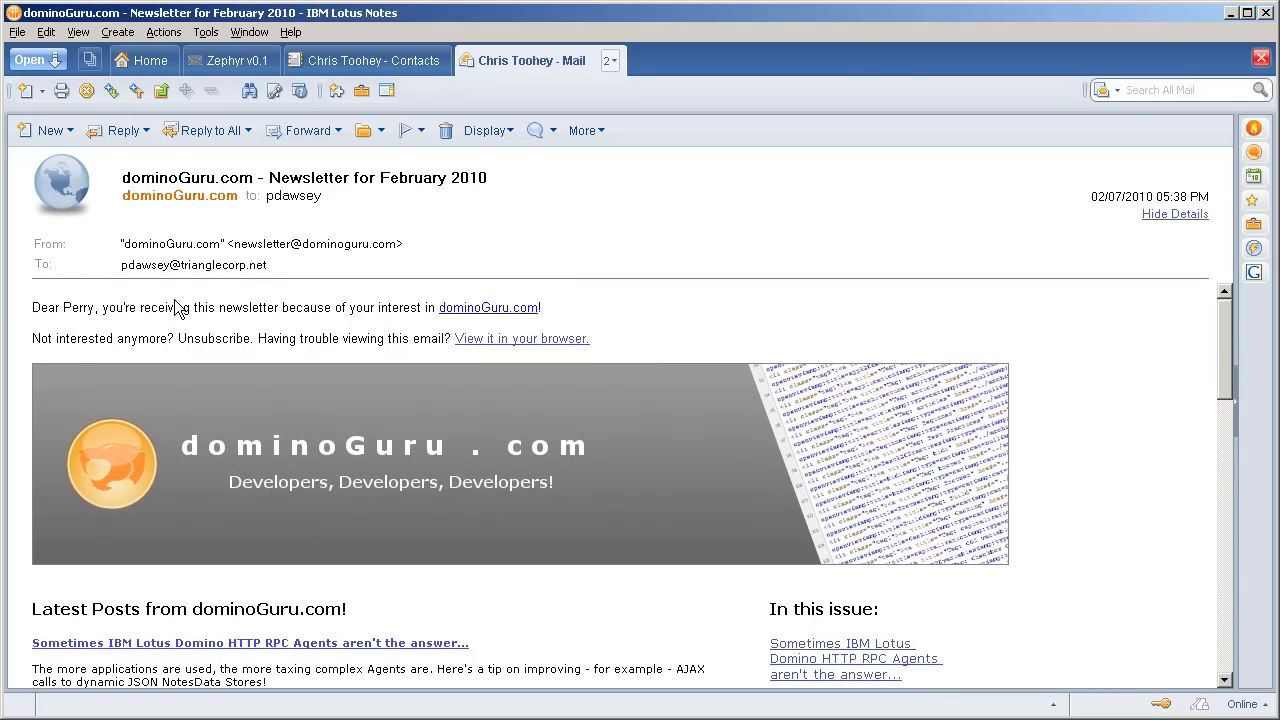
mouse_move(304, 316)
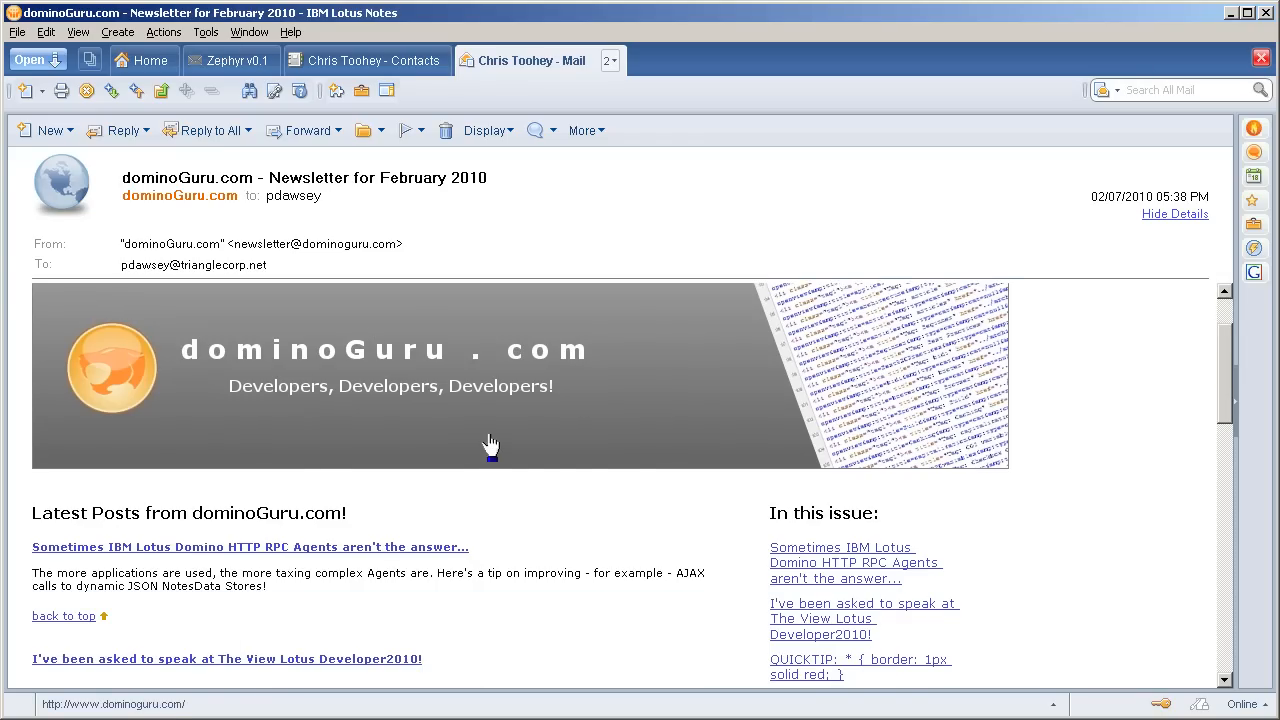
scroll(down, 3)
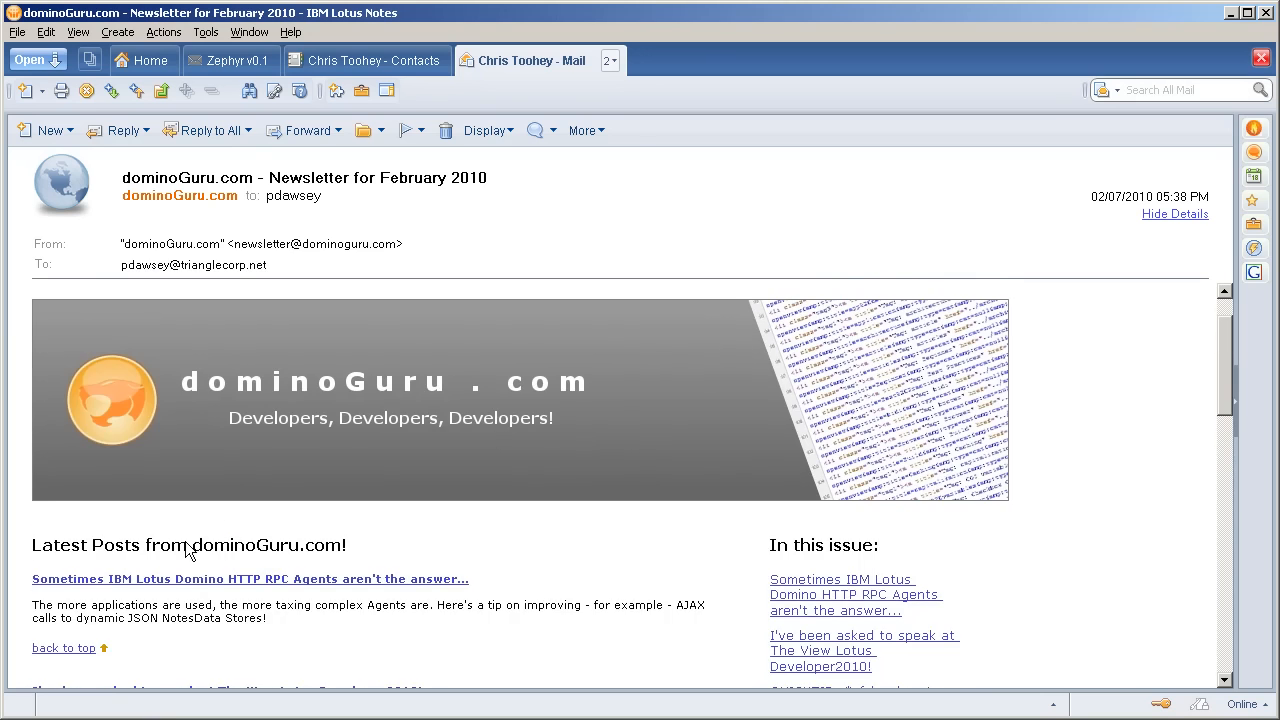
scroll(down, 3)
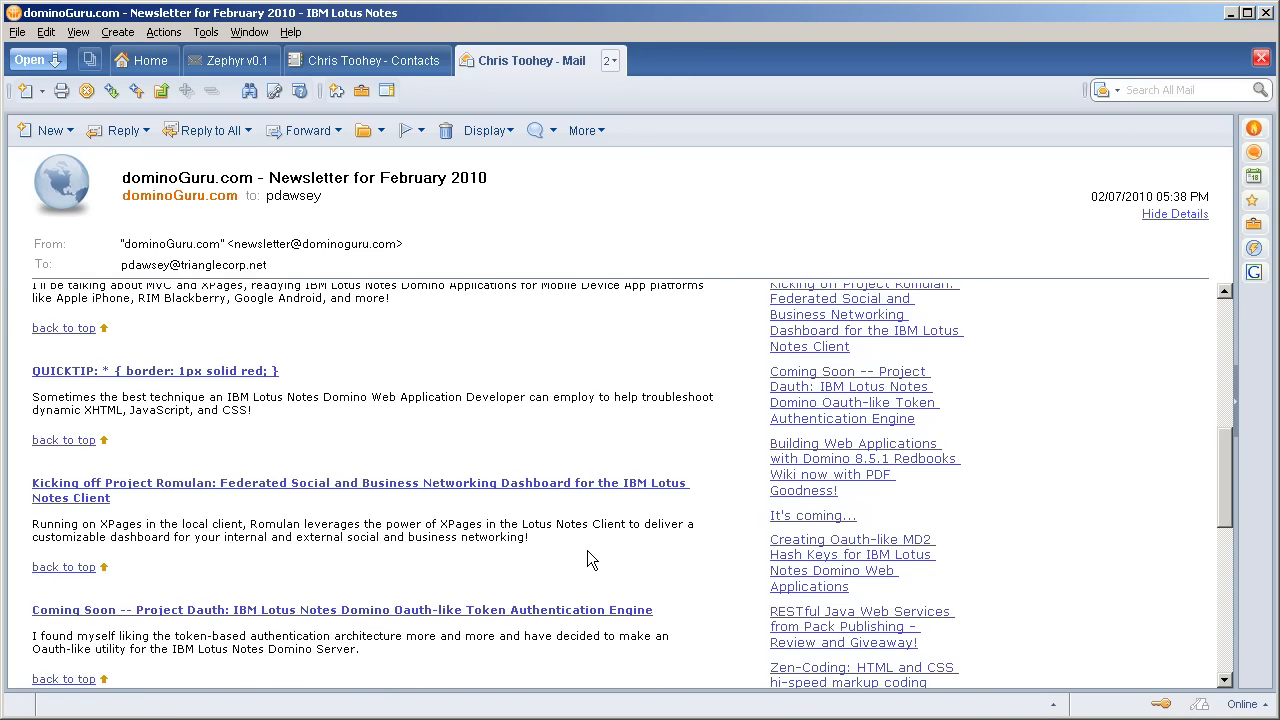
scroll(down, 3)
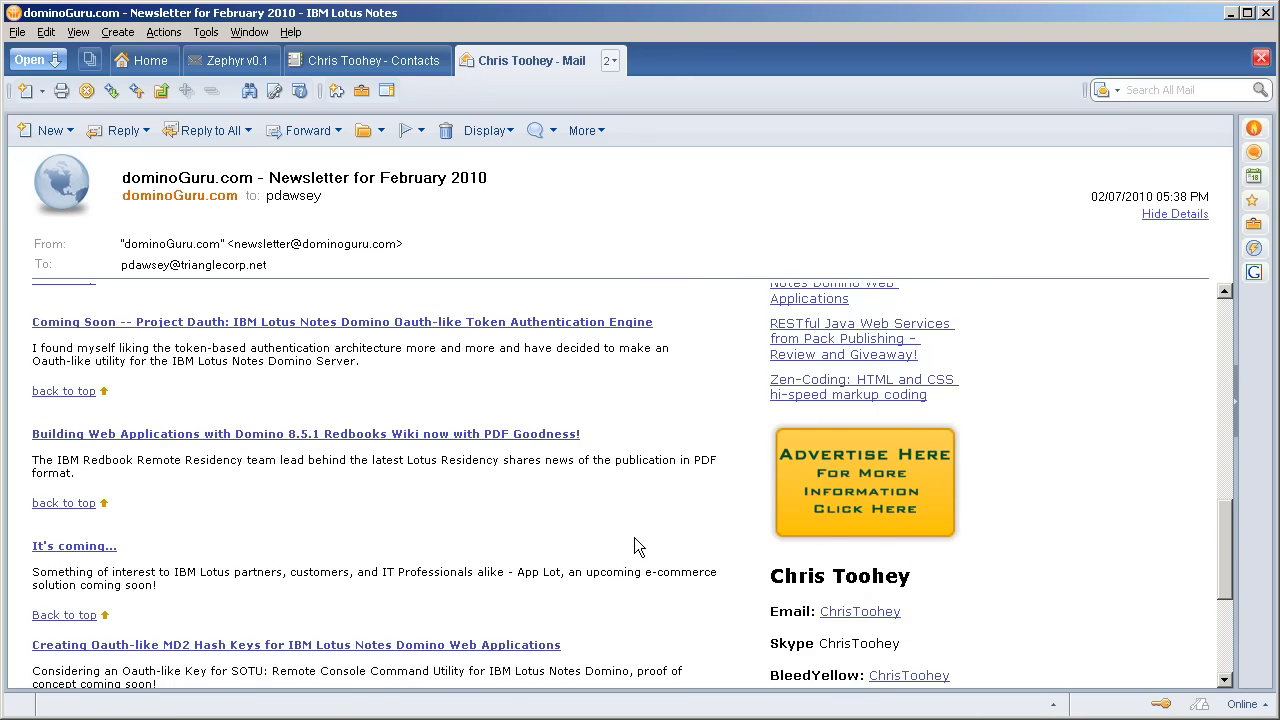
scroll(up, 3)
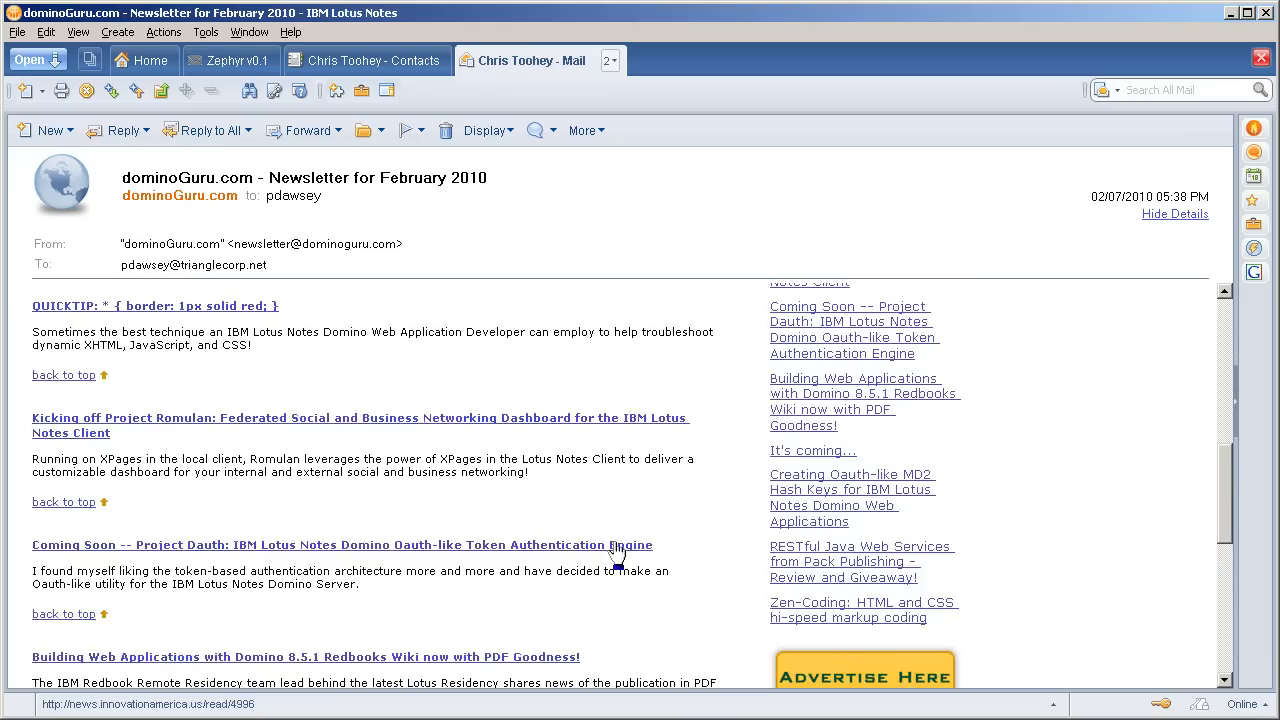
scroll(up, 3)
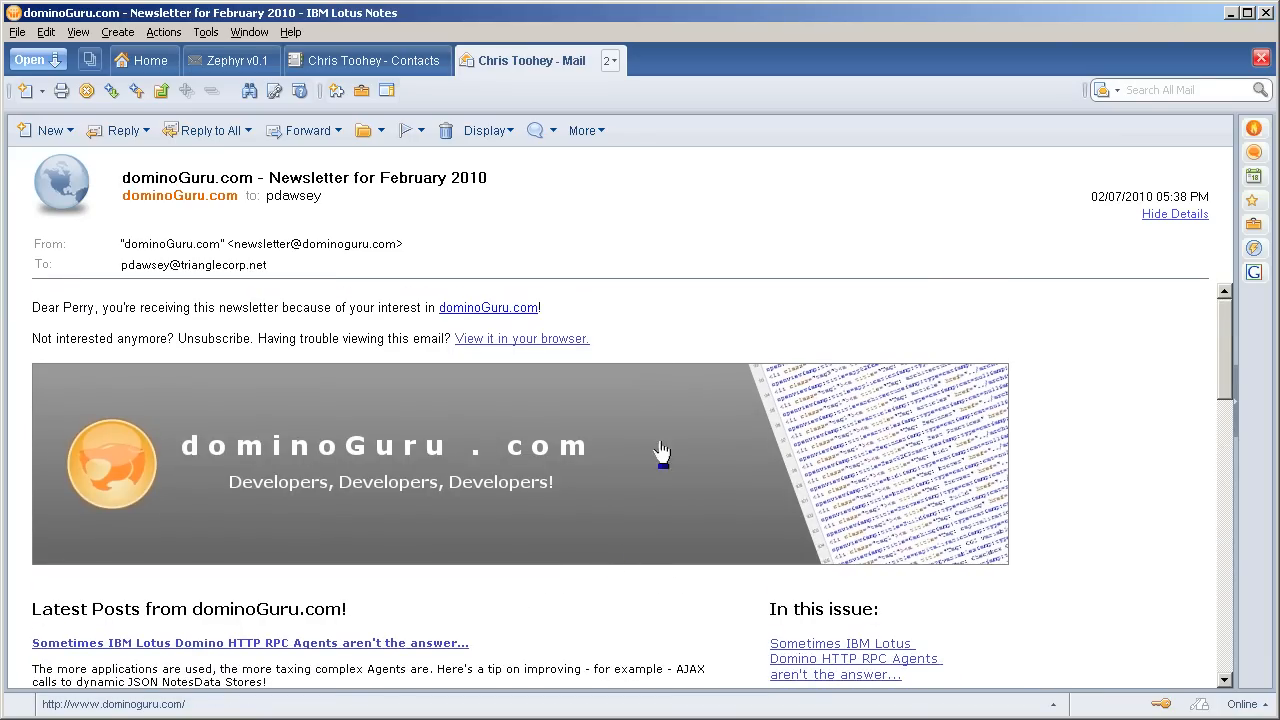
mouse_move(644, 328)
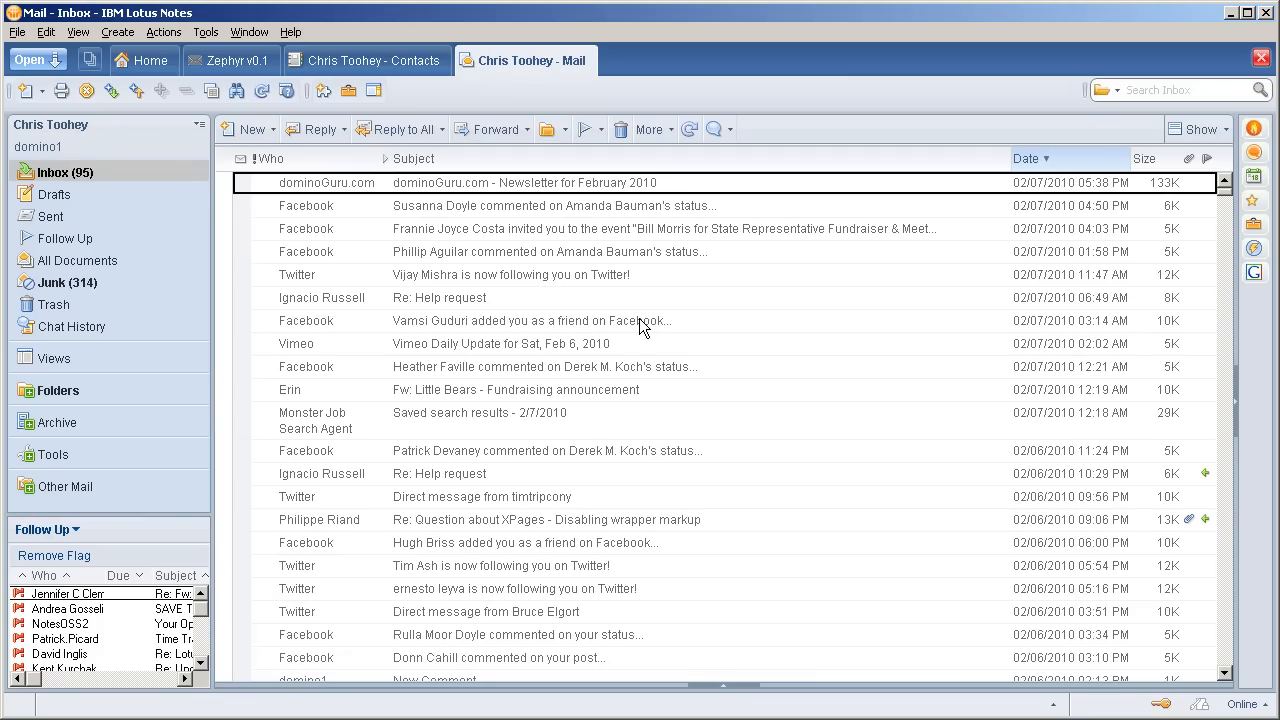
Return to the Lotus Notes Workspace home page via the Home tab.
click(144, 60)
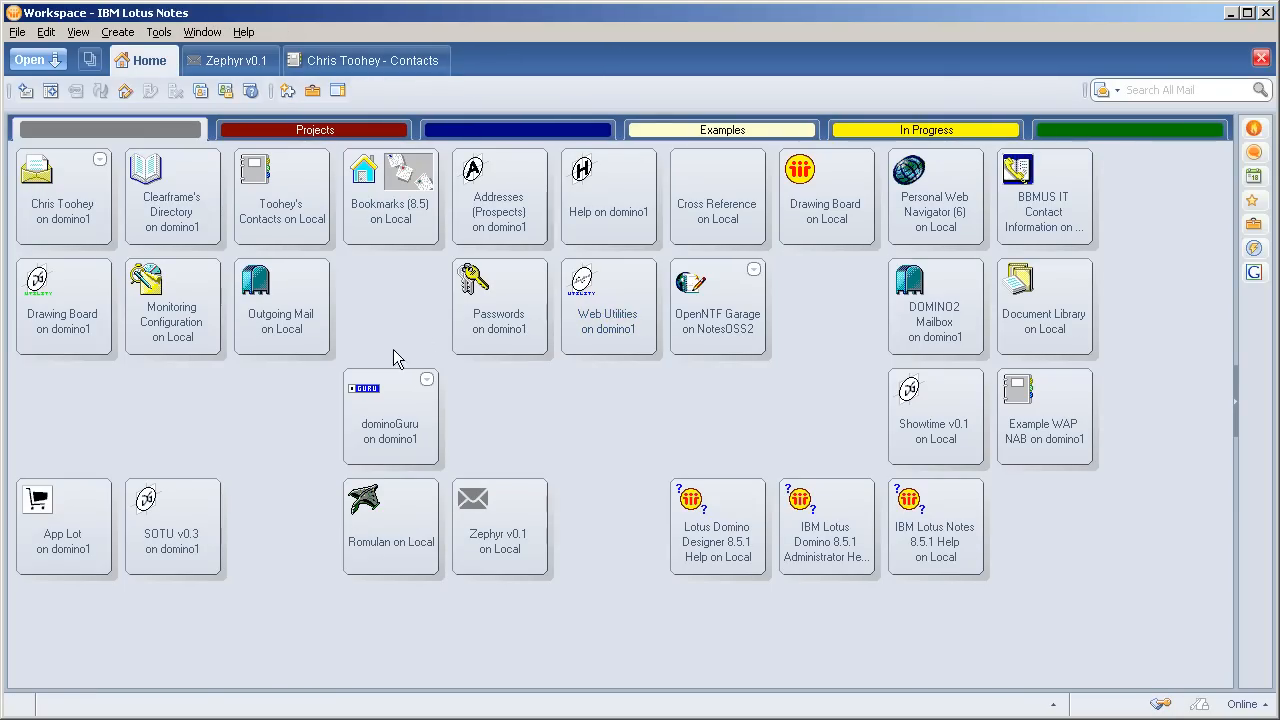
mouse_move(280, 476)
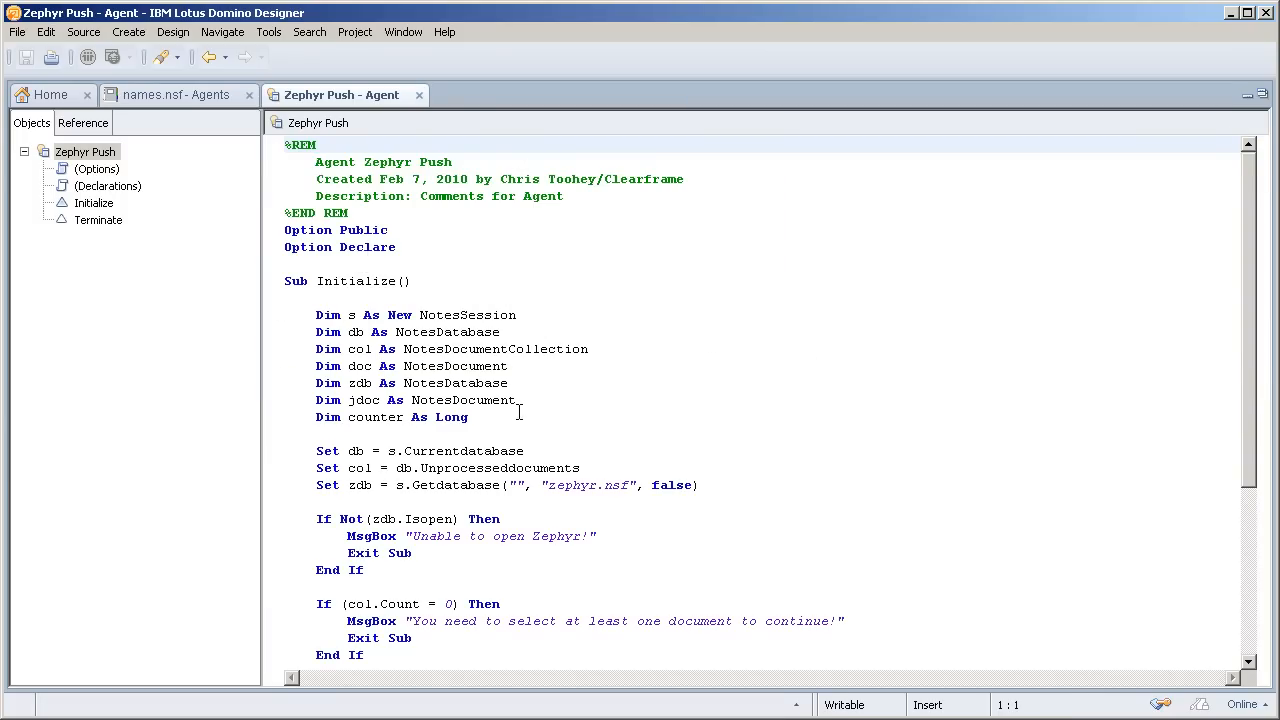
Show the Zephyr Push agent's Initialize routine and place the cursor near the selection check's End If.
click(94, 202)
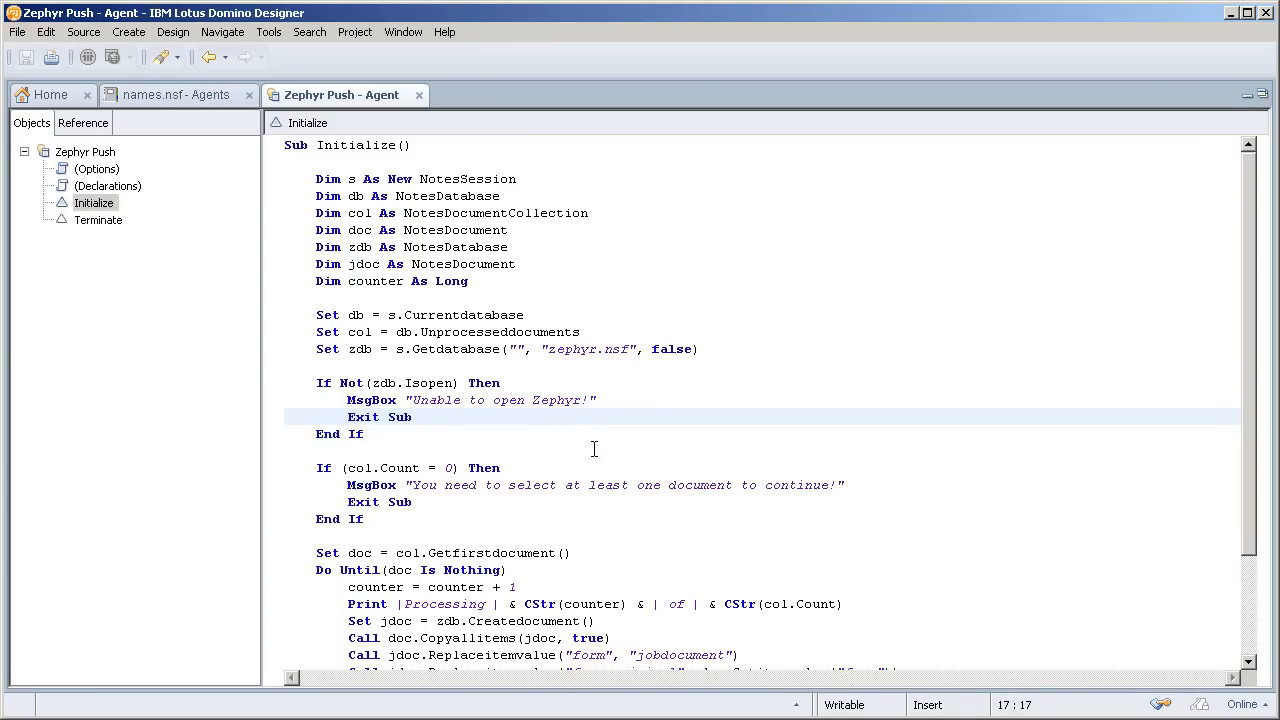
click(504, 468)
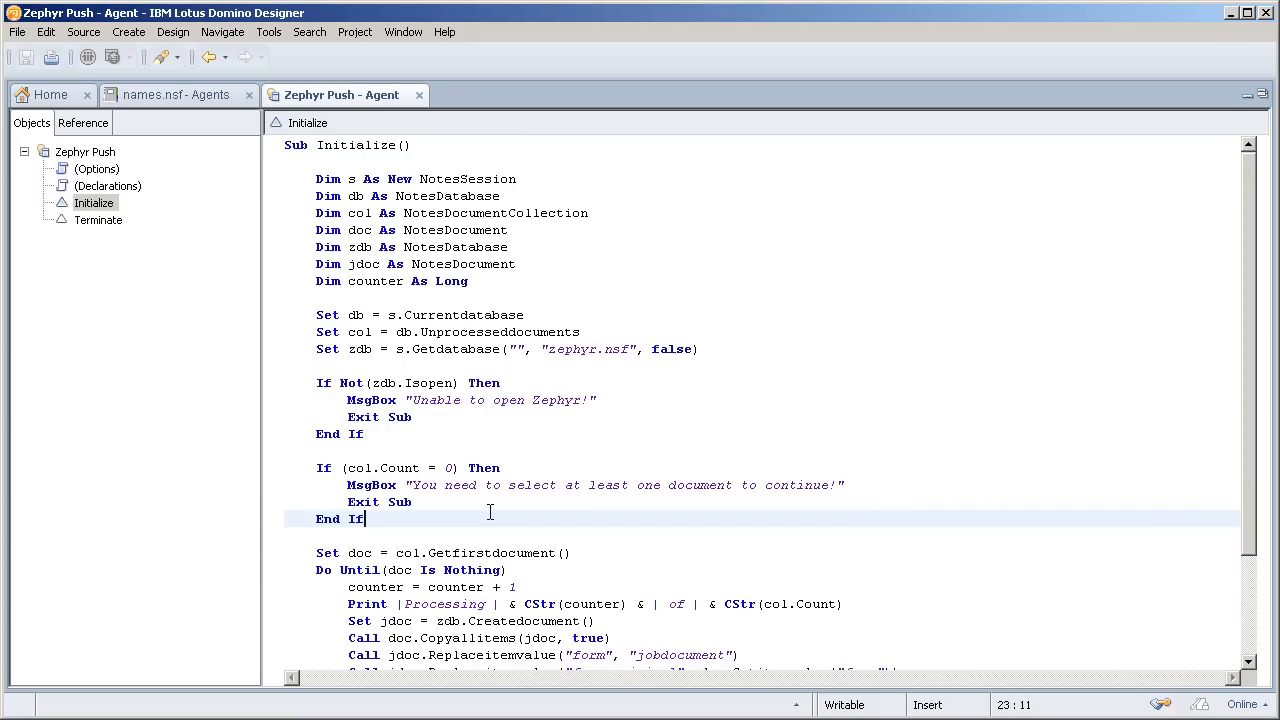
mouse_move(348, 632)
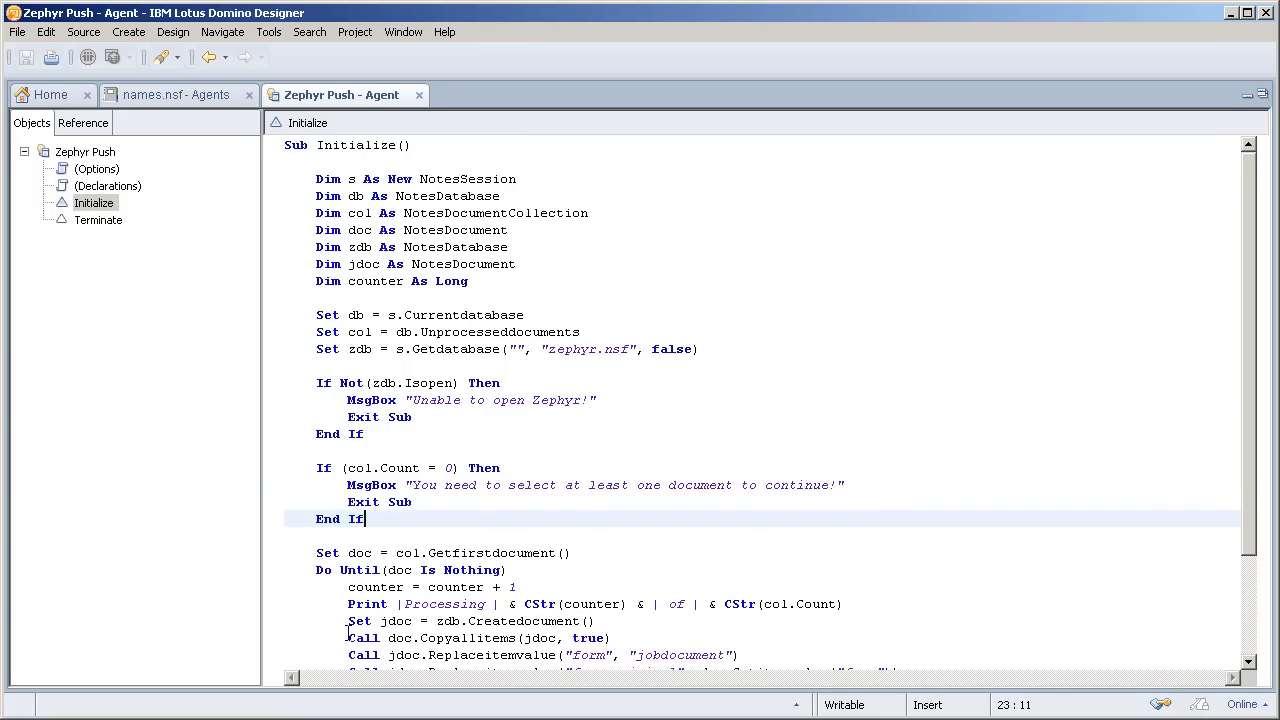